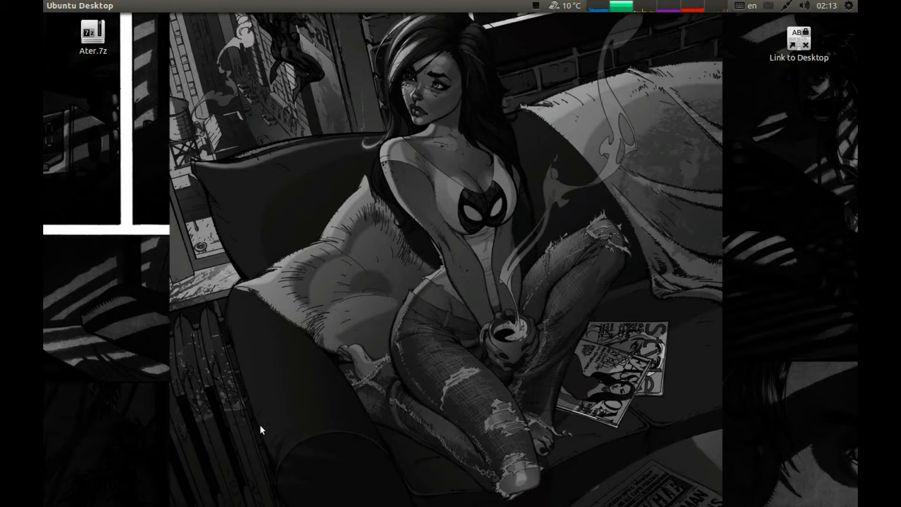
{"action": "mouse_move", "coordinate": [241, 362]}
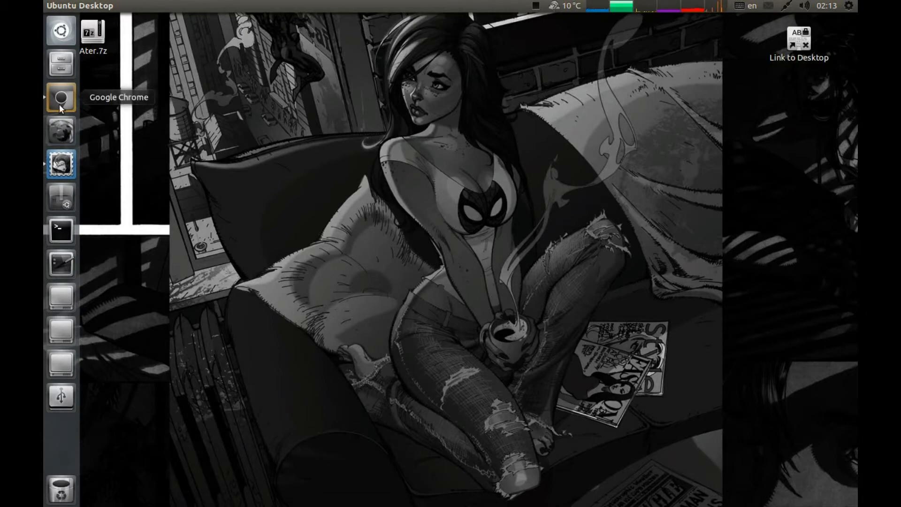
- Launch Chrome and scroll the carbongames.com AirMech for Chrome page to its install option
{"action": "left_click", "coordinate": [60, 97]}
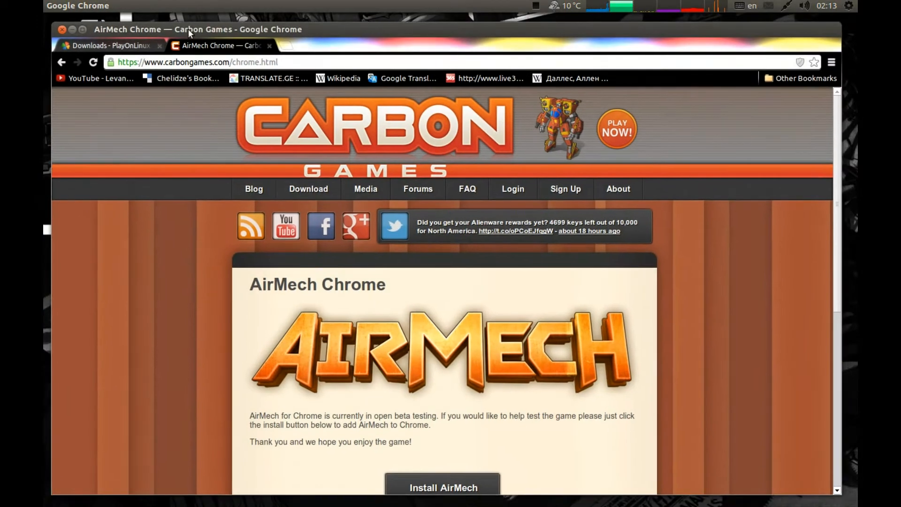
{"action": "scroll", "scroll_direction": "down", "scroll_amount": 3}
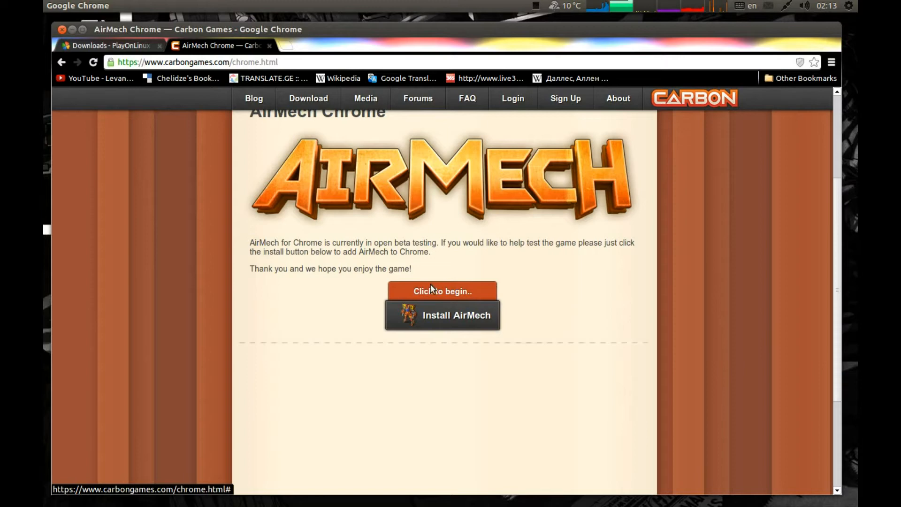
{"action": "left_click", "coordinate": [442, 291]}
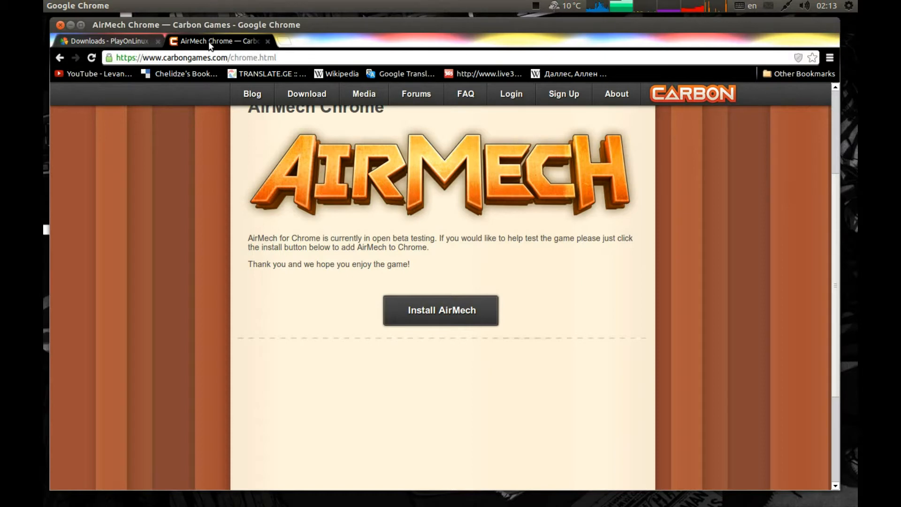
- Close the AirMech tab and show the Ubuntu packages on PlayOnLinux's downloads page
{"action": "left_click", "coordinate": [114, 41]}
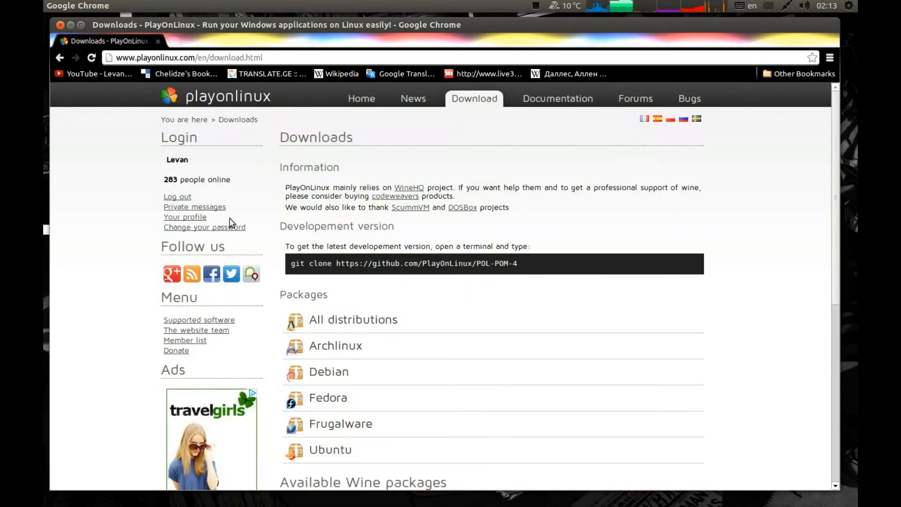
{"action": "mouse_move", "coordinate": [250, 220]}
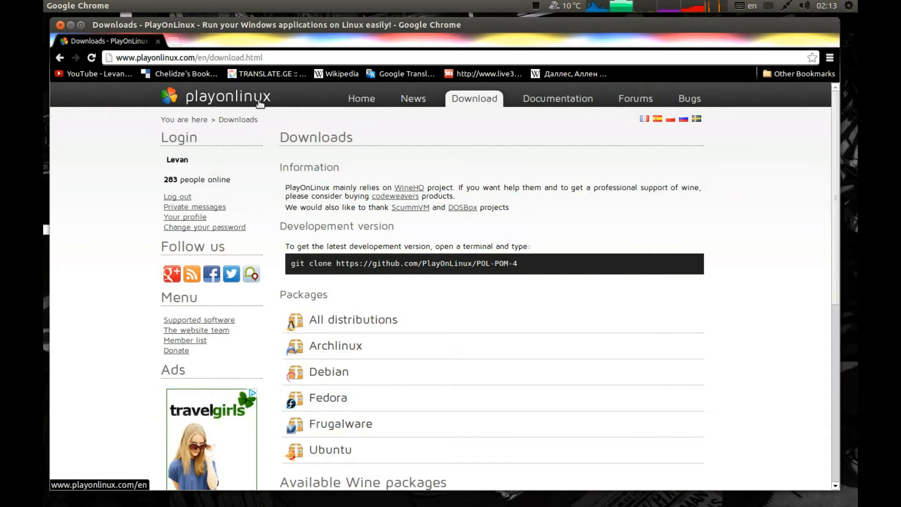
{"action": "left_click", "coordinate": [361, 98]}
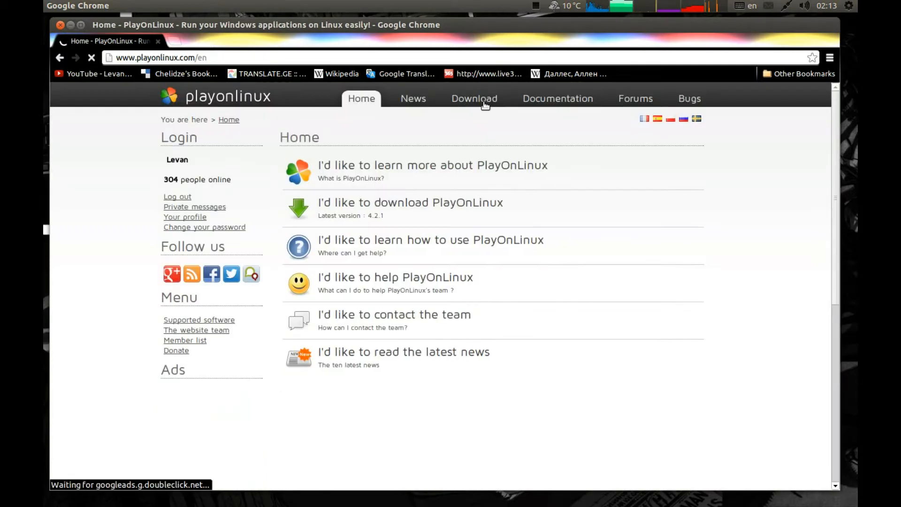
{"action": "left_click", "coordinate": [473, 99]}
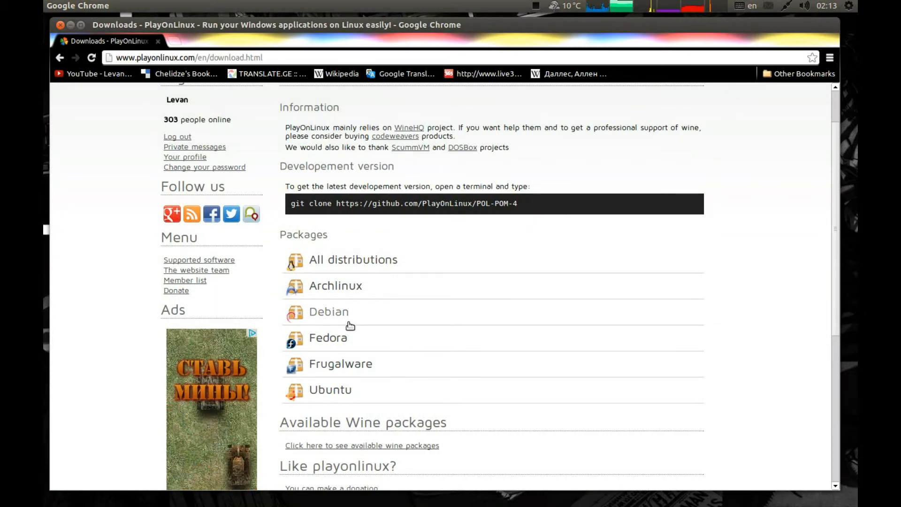
{"action": "mouse_move", "coordinate": [352, 387]}
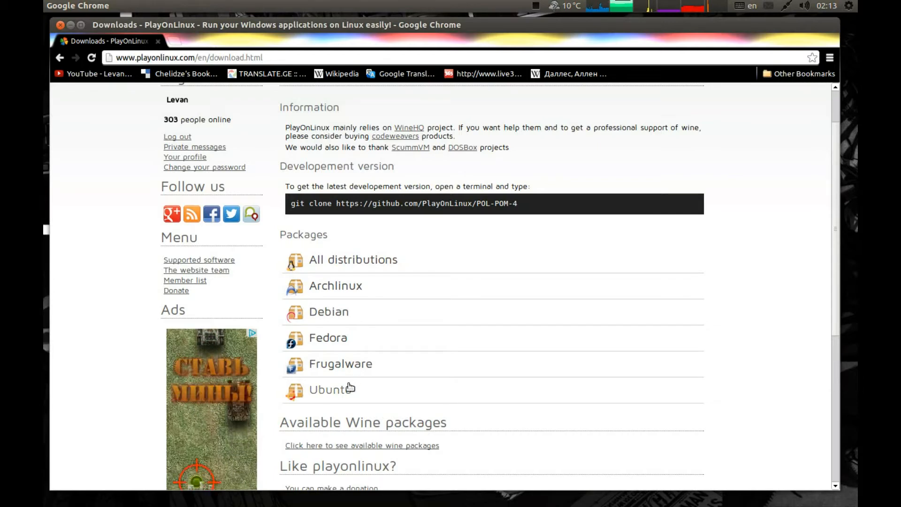
{"action": "left_click", "coordinate": [327, 389]}
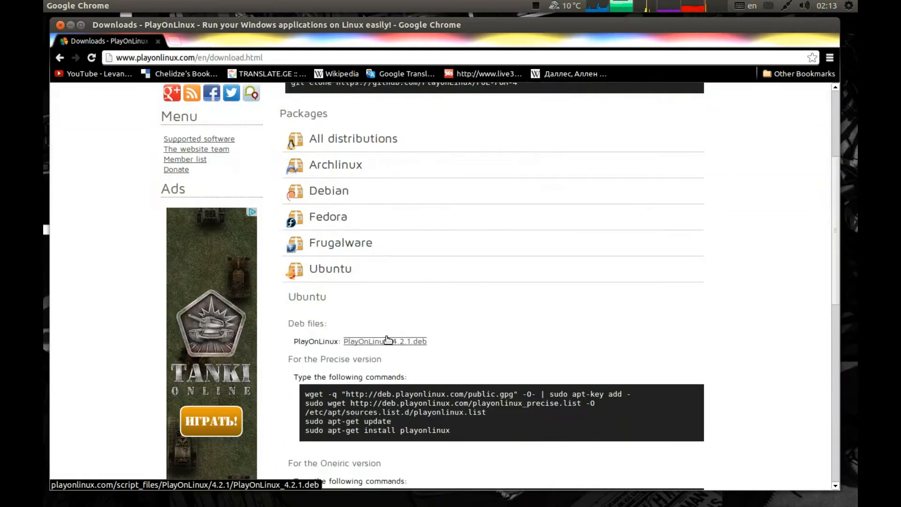
{"action": "mouse_move", "coordinate": [402, 349]}
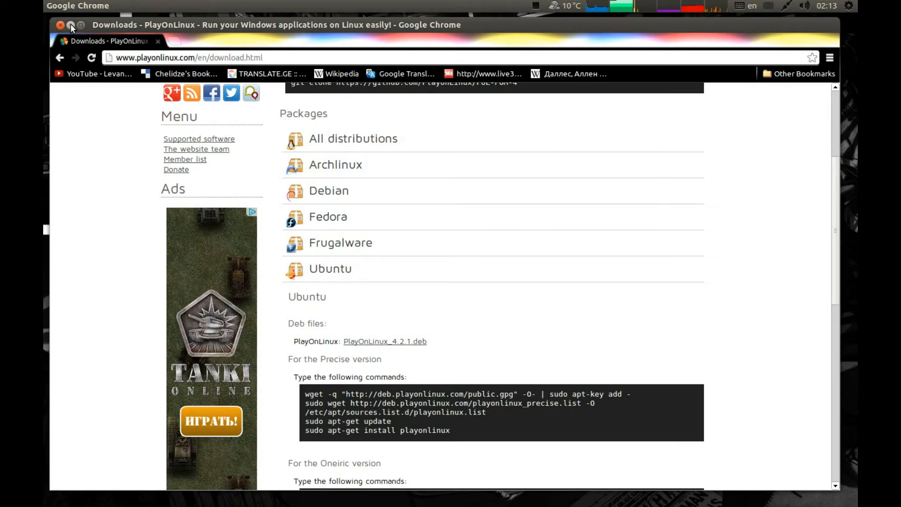
- Close Chrome, launch PlayOnLinux from a Dash search for 'play', and show its Tools menu
{"action": "left_click", "coordinate": [60, 25]}
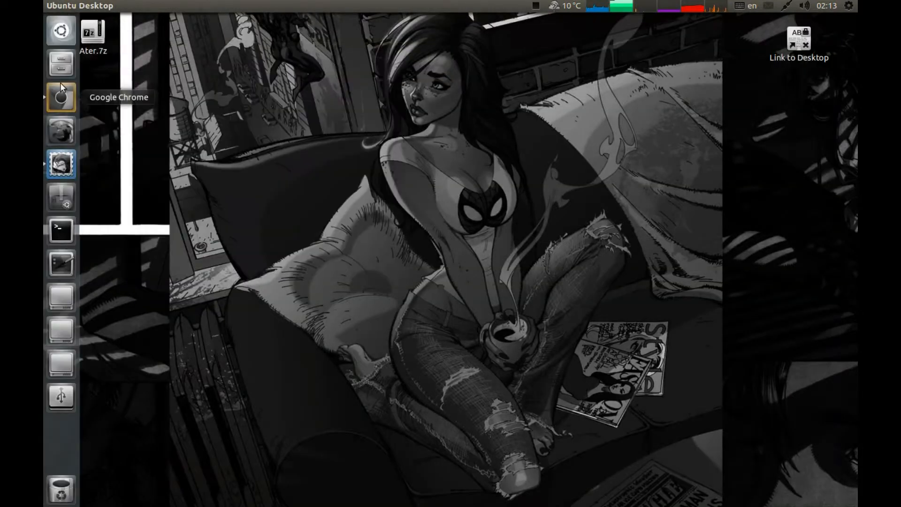
{"action": "type", "text": "play"}
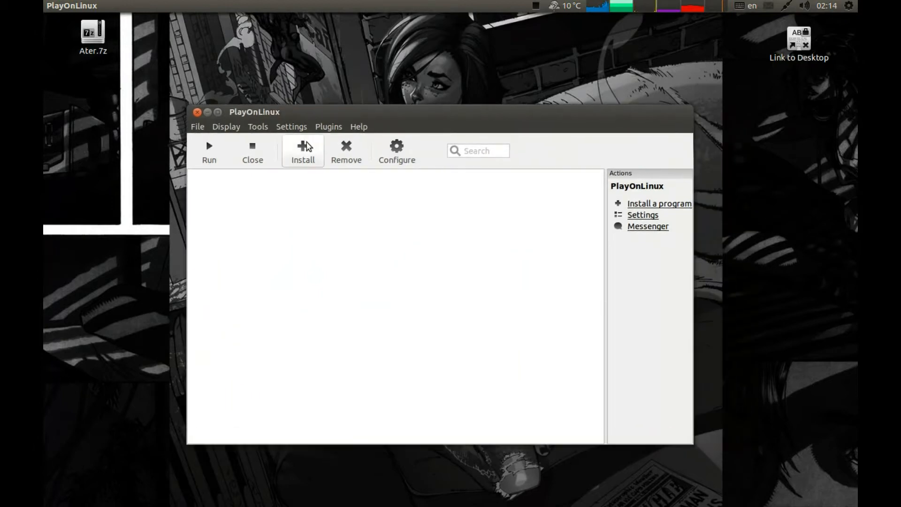
{"action": "left_click", "coordinate": [258, 127]}
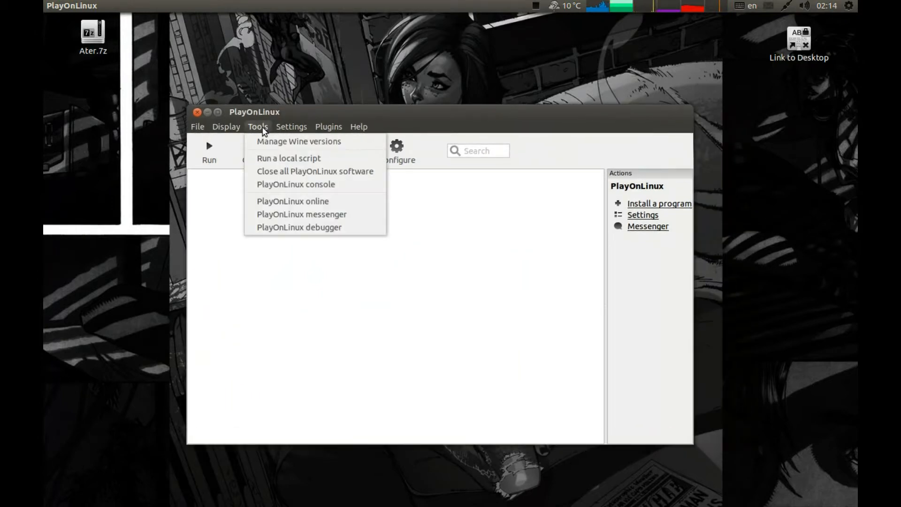
{"action": "mouse_move", "coordinate": [279, 144]}
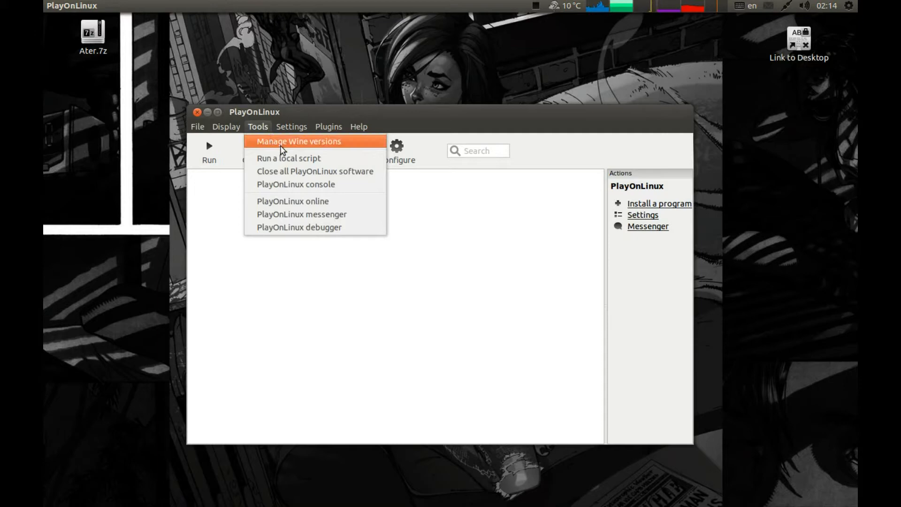
- In Manage Wine versions, pick x86 Wine 1.5.29 and run its installer
{"action": "left_click", "coordinate": [298, 141]}
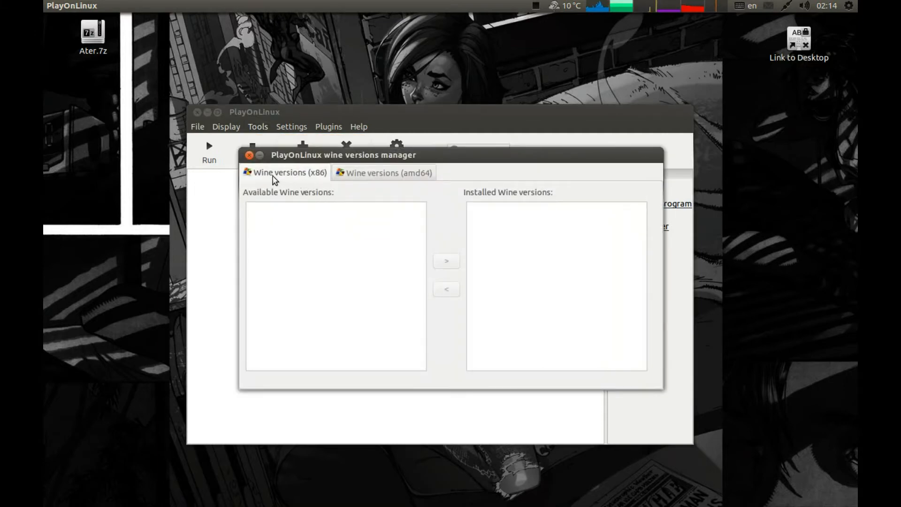
{"action": "left_click", "coordinate": [282, 172]}
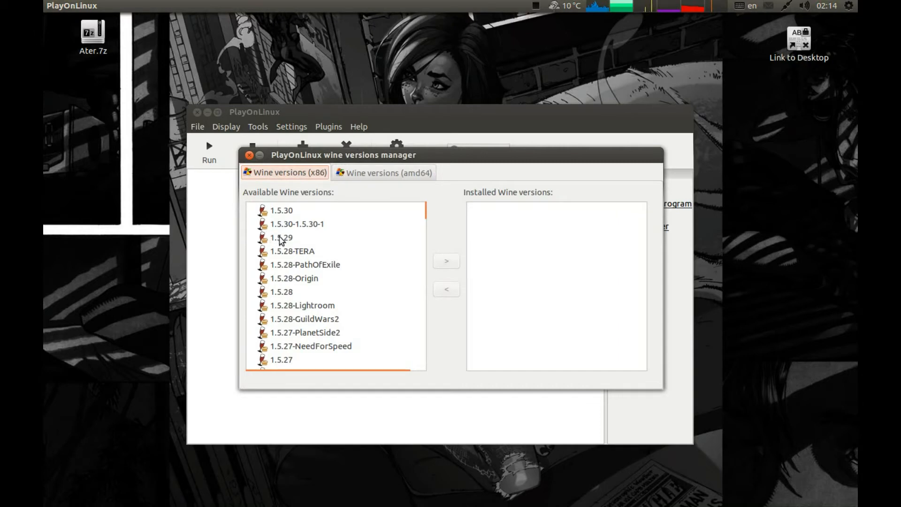
{"action": "left_click", "coordinate": [280, 237]}
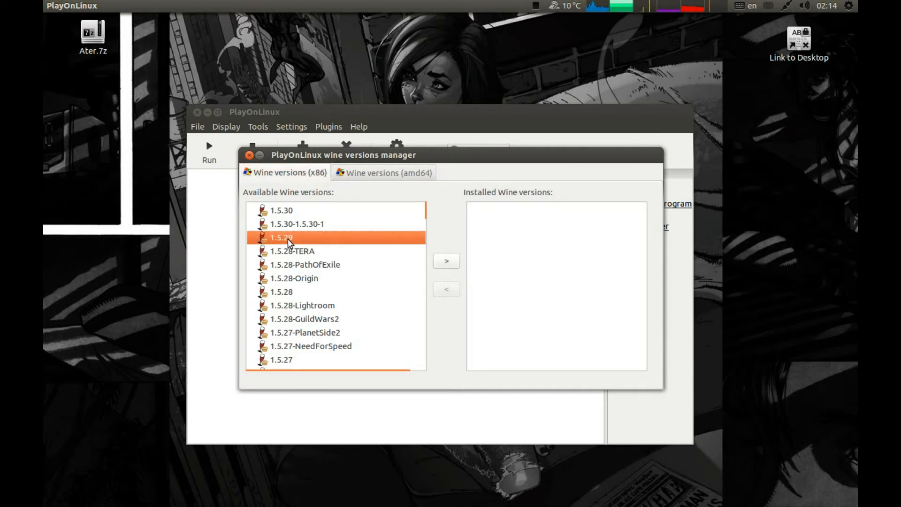
{"action": "mouse_move", "coordinate": [282, 215]}
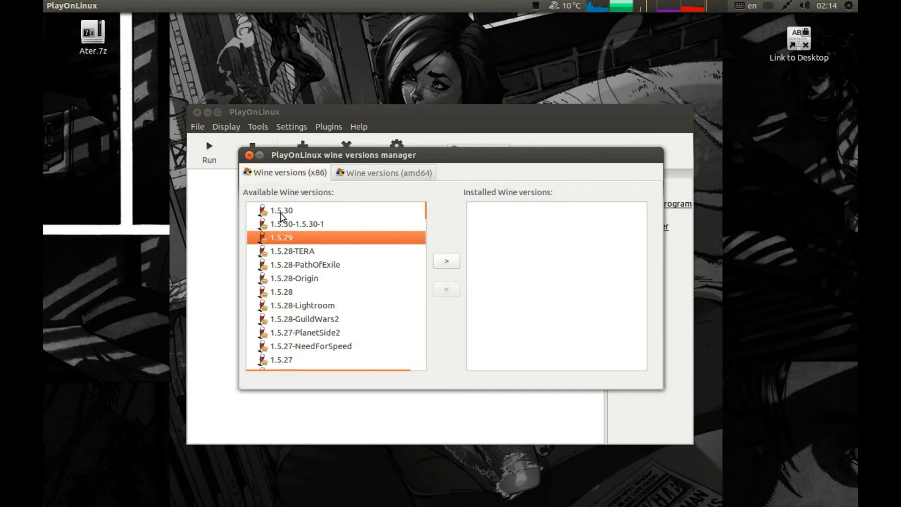
{"action": "mouse_move", "coordinate": [296, 222]}
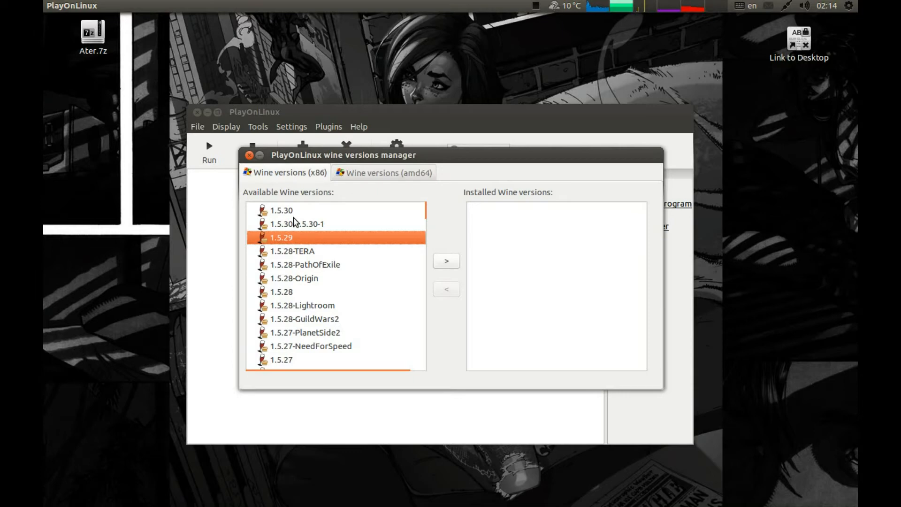
{"action": "mouse_move", "coordinate": [303, 215]}
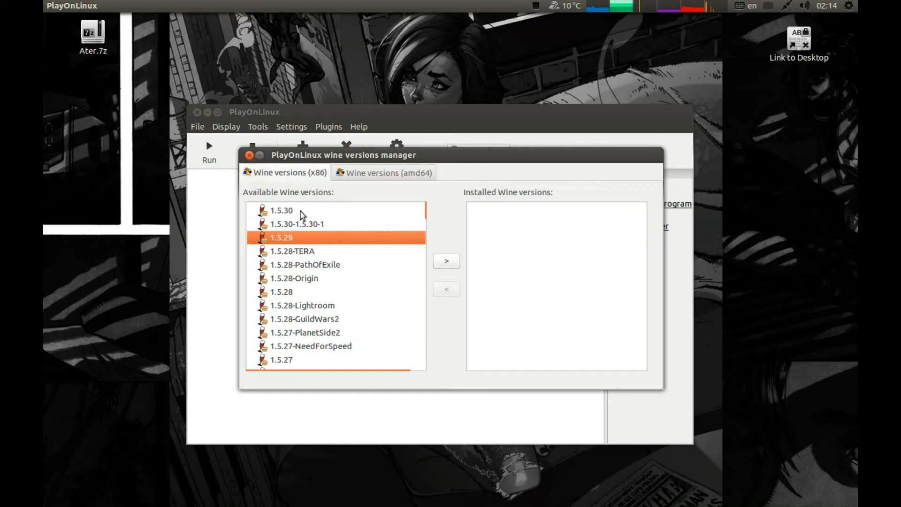
{"action": "mouse_move", "coordinate": [293, 220]}
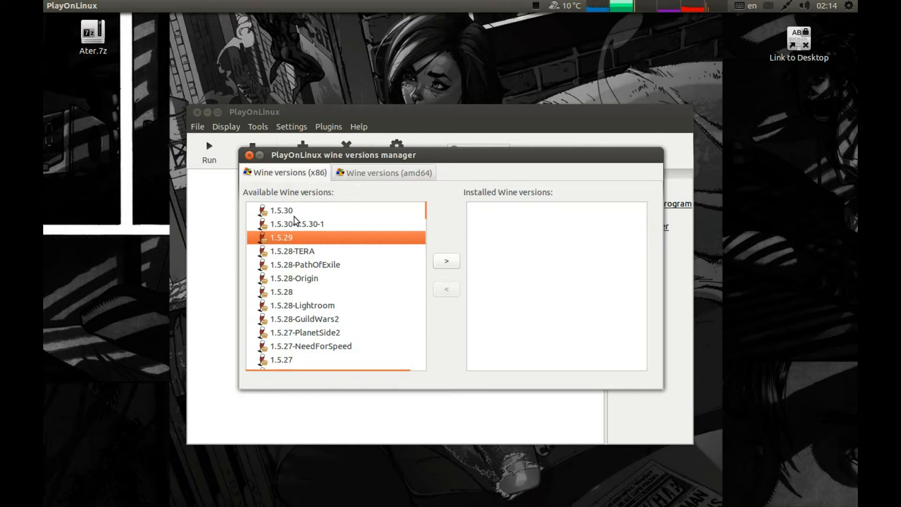
{"action": "mouse_move", "coordinate": [312, 200]}
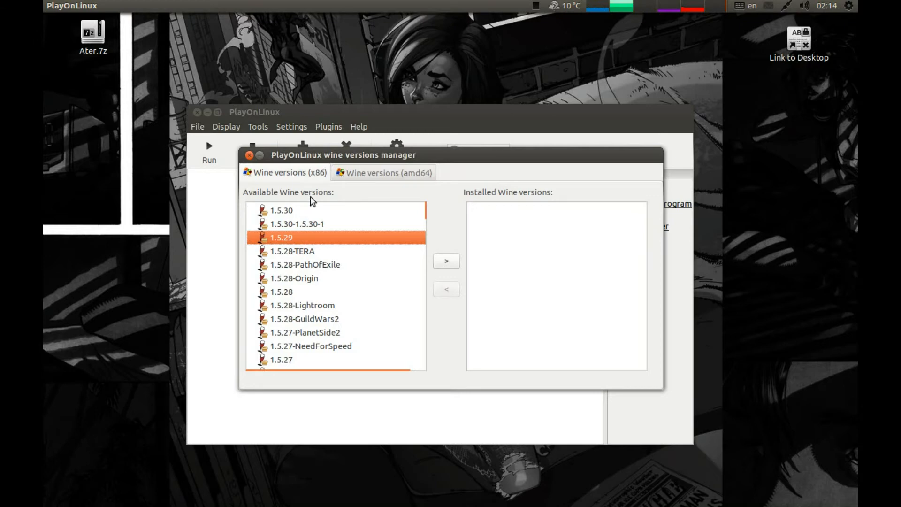
{"action": "mouse_move", "coordinate": [288, 243]}
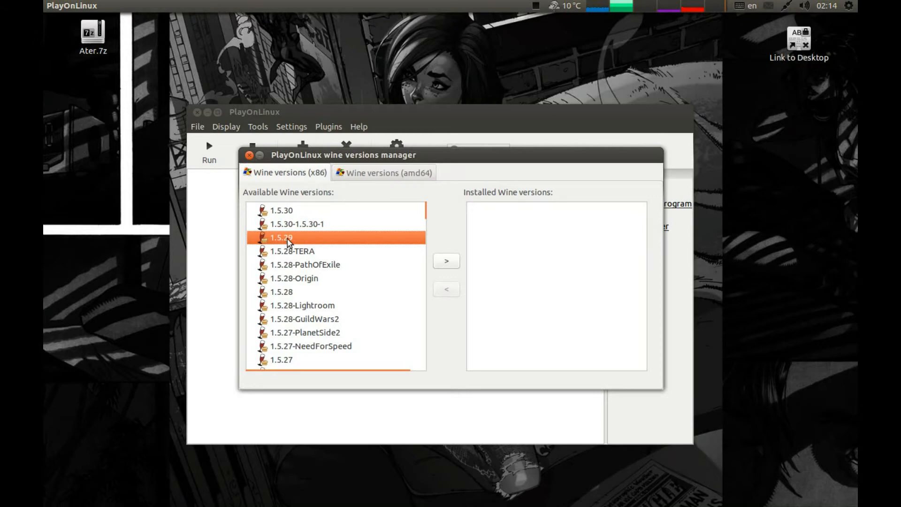
{"action": "left_click", "coordinate": [446, 260]}
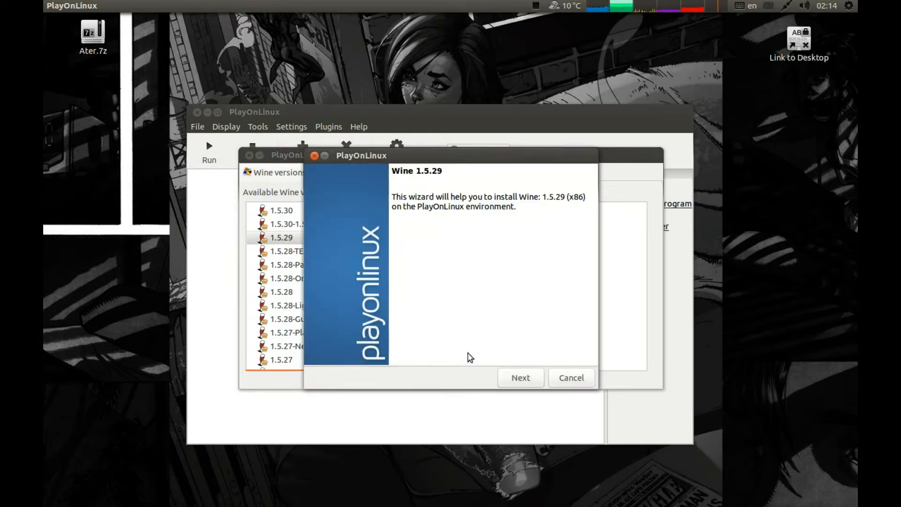
{"action": "left_click", "coordinate": [520, 377]}
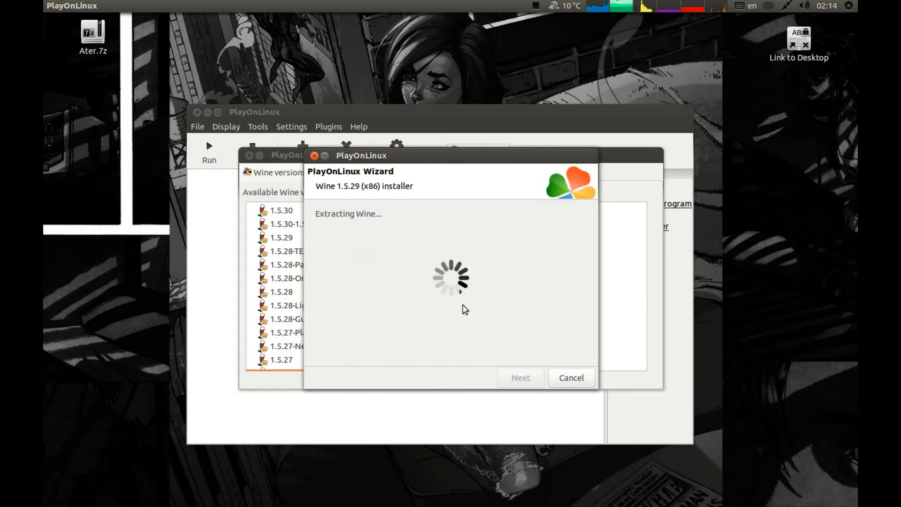
{"action": "mouse_move", "coordinate": [488, 292]}
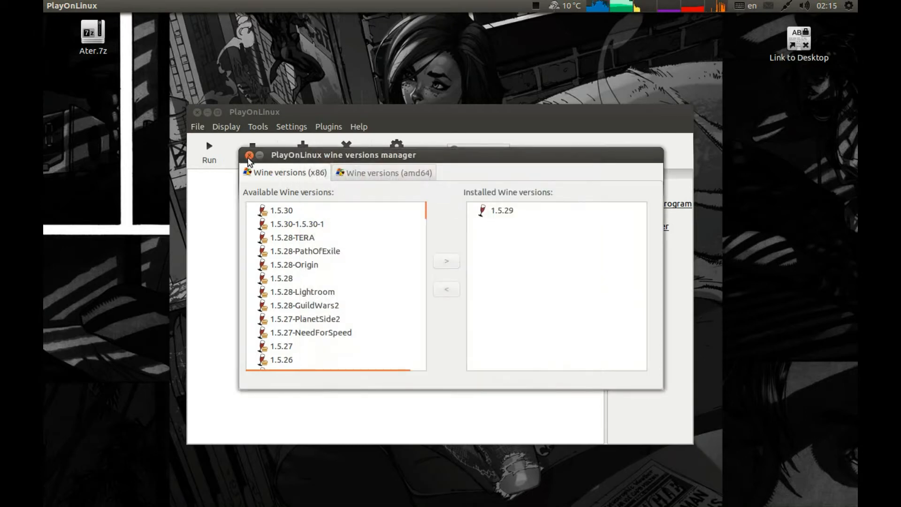
- Close the Wine manager, search the install catalogue for 'stea', and start installing Steam
{"action": "left_click", "coordinate": [249, 154]}
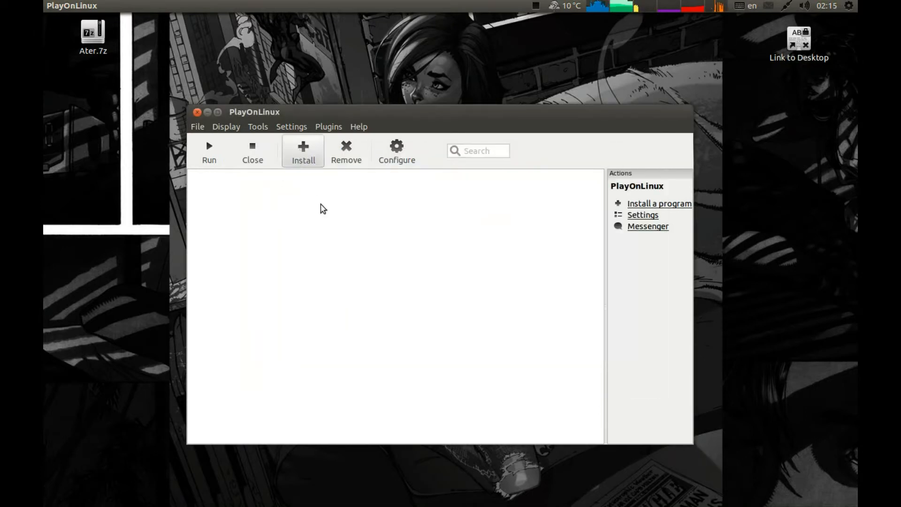
{"action": "left_click", "coordinate": [302, 150]}
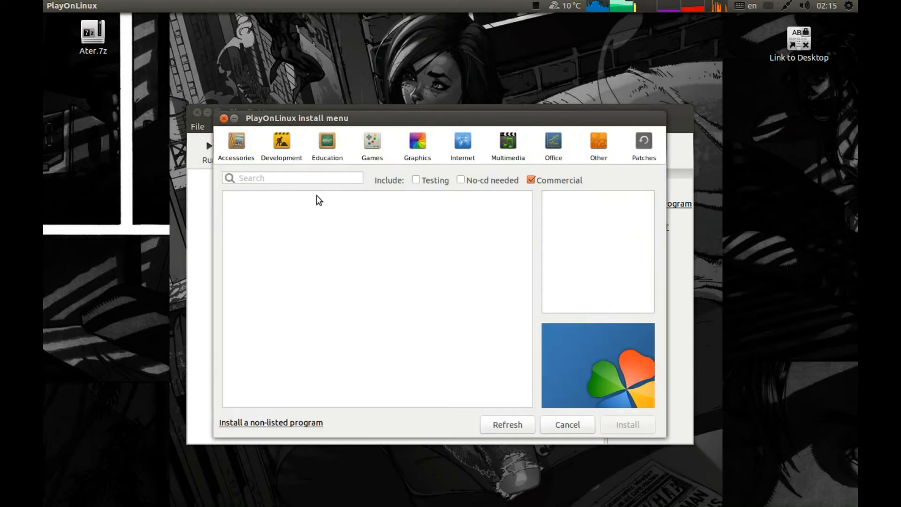
{"action": "type", "text": "stea"}
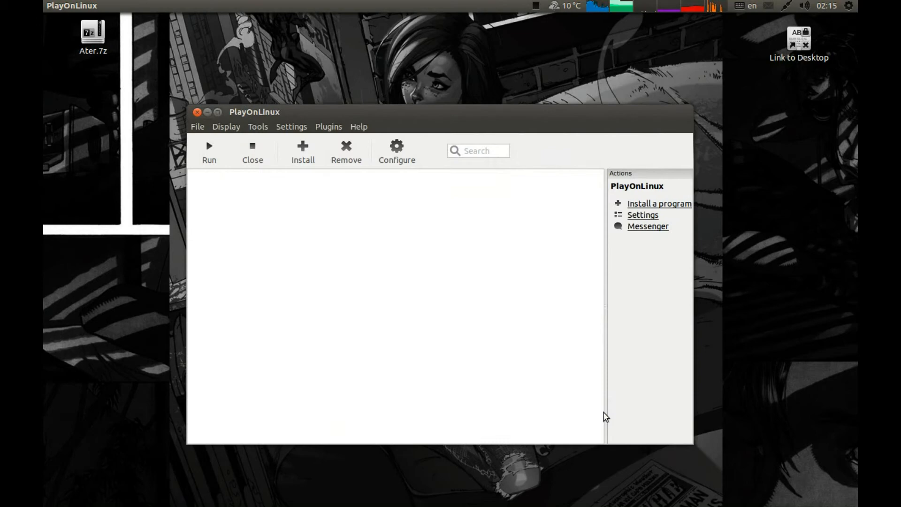
{"action": "left_click", "coordinate": [659, 203]}
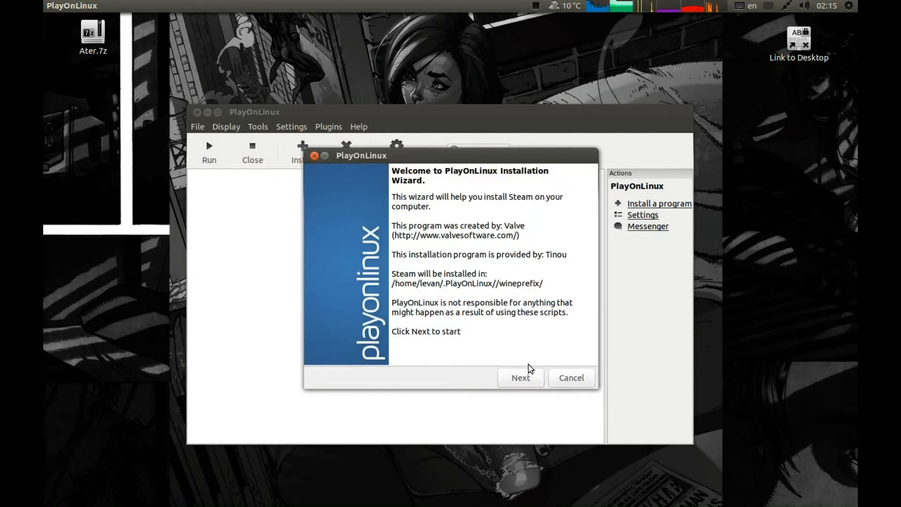
- Step through the Steam wizard until the virtual drive and Steam installation complete
{"action": "left_click", "coordinate": [520, 377]}
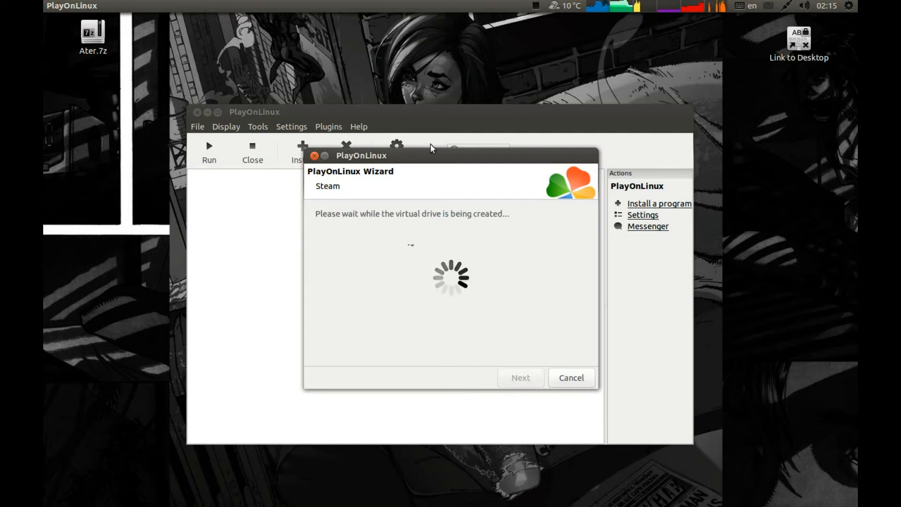
{"action": "mouse_move", "coordinate": [441, 165]}
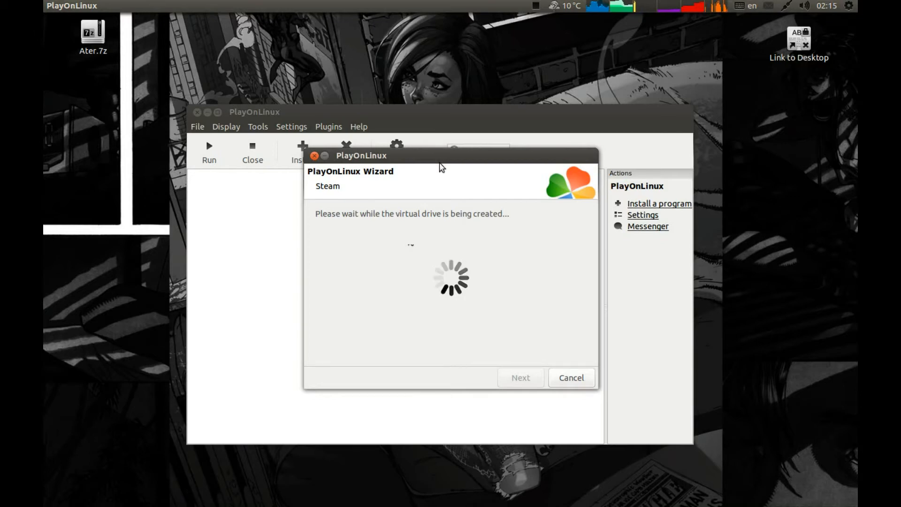
{"action": "mouse_move", "coordinate": [437, 159]}
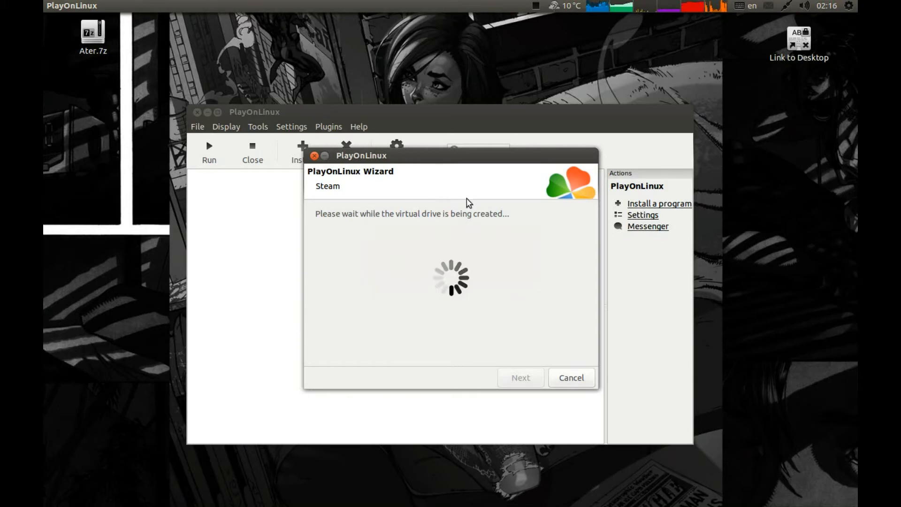
{"action": "mouse_move", "coordinate": [473, 215]}
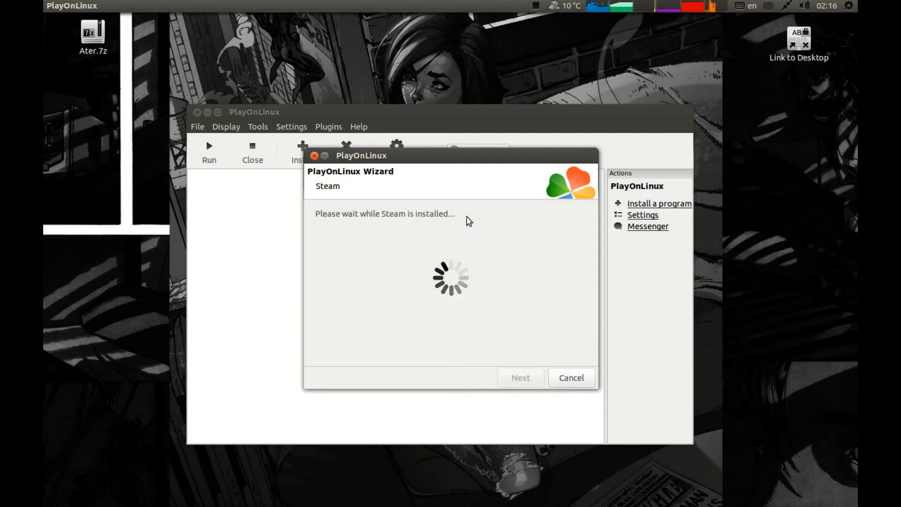
{"action": "mouse_move", "coordinate": [467, 239]}
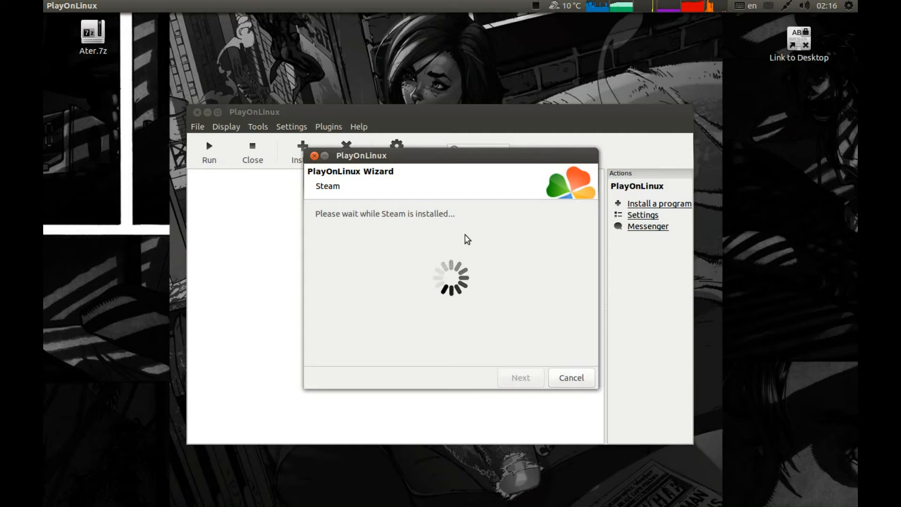
{"action": "mouse_move", "coordinate": [491, 235]}
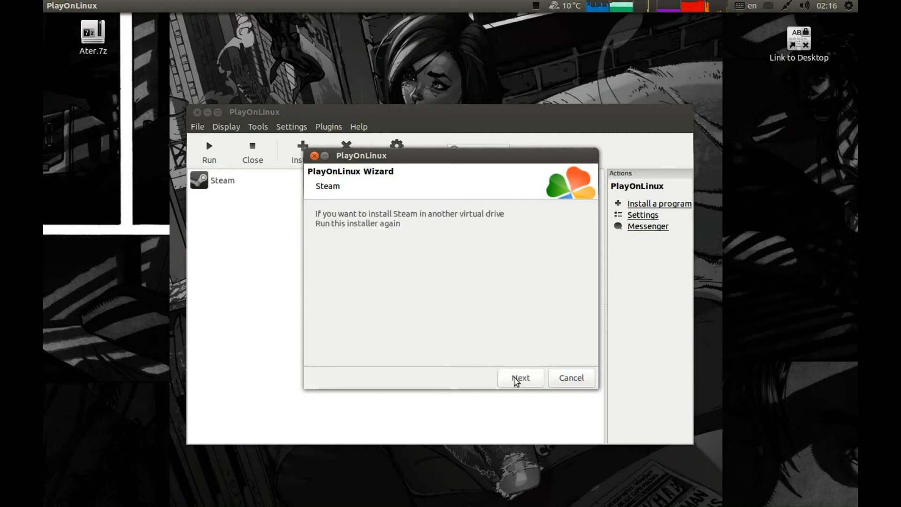
{"action": "left_click", "coordinate": [520, 378]}
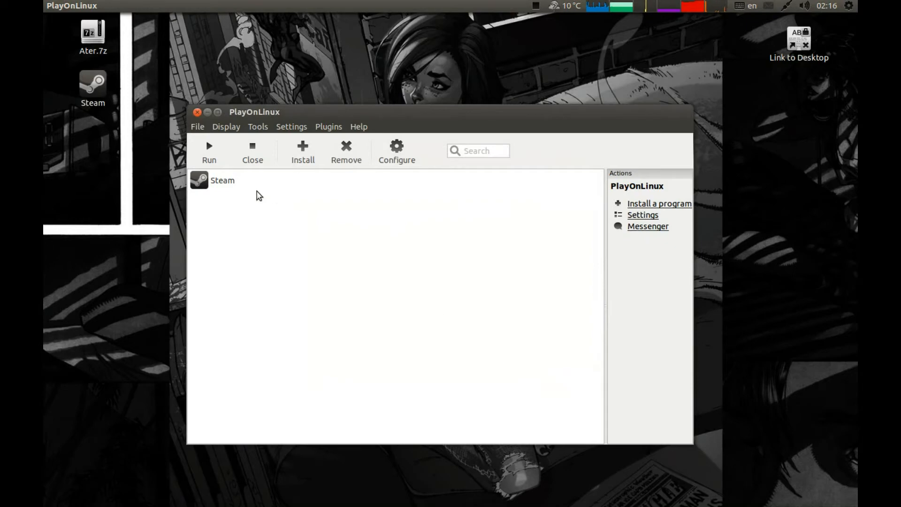
- Switch Steam's drive to Wine 1.5.29 and review its Miscellaneous and Display settings
{"action": "left_click", "coordinate": [222, 180]}
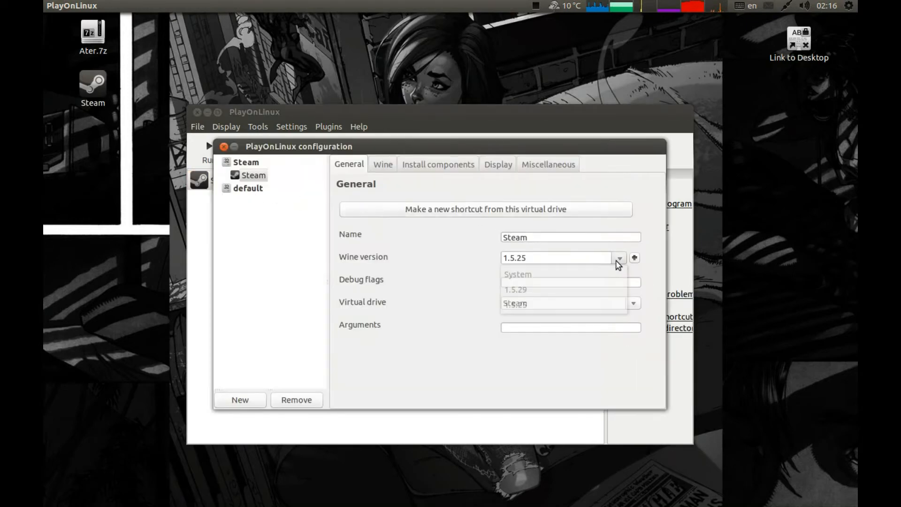
{"action": "left_click", "coordinate": [515, 290]}
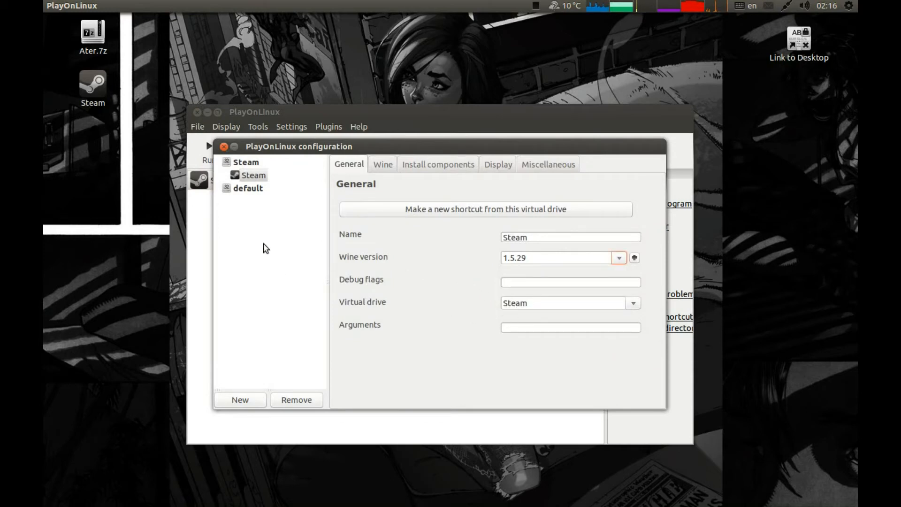
{"action": "left_click", "coordinate": [548, 163]}
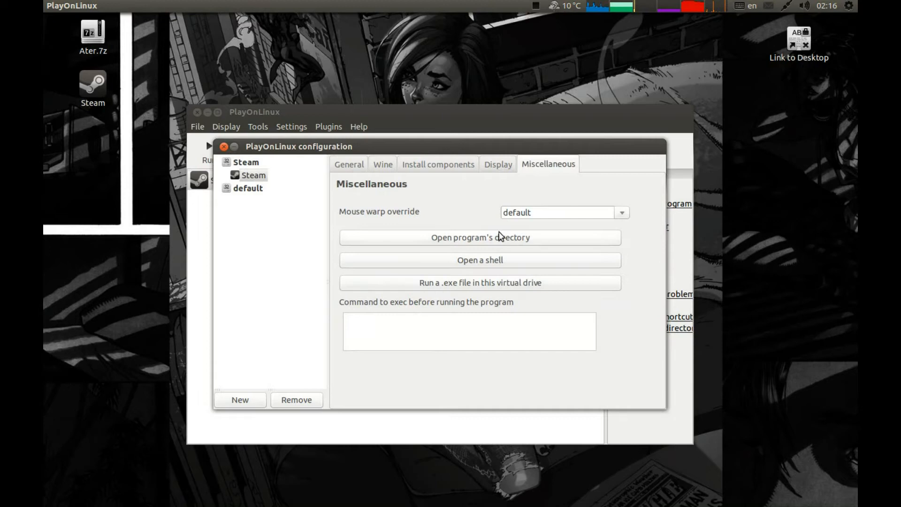
{"action": "left_click", "coordinate": [497, 164]}
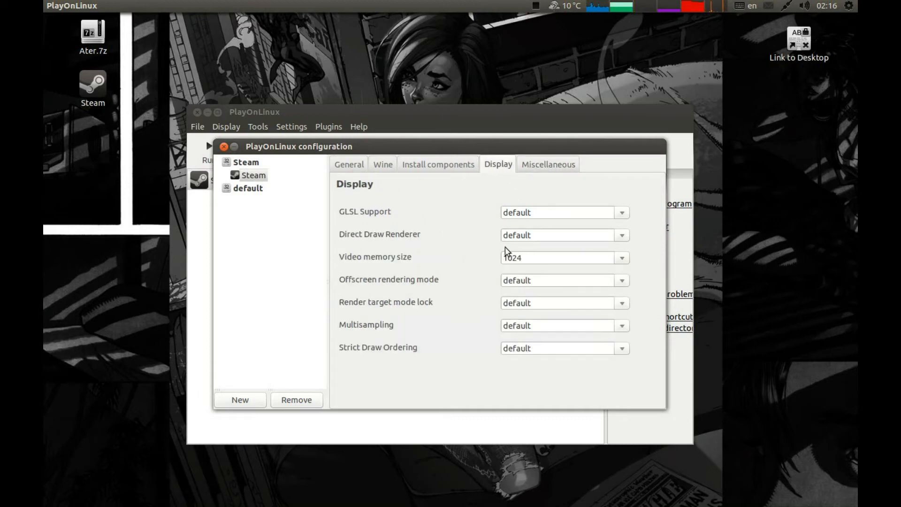
{"action": "mouse_move", "coordinate": [390, 262]}
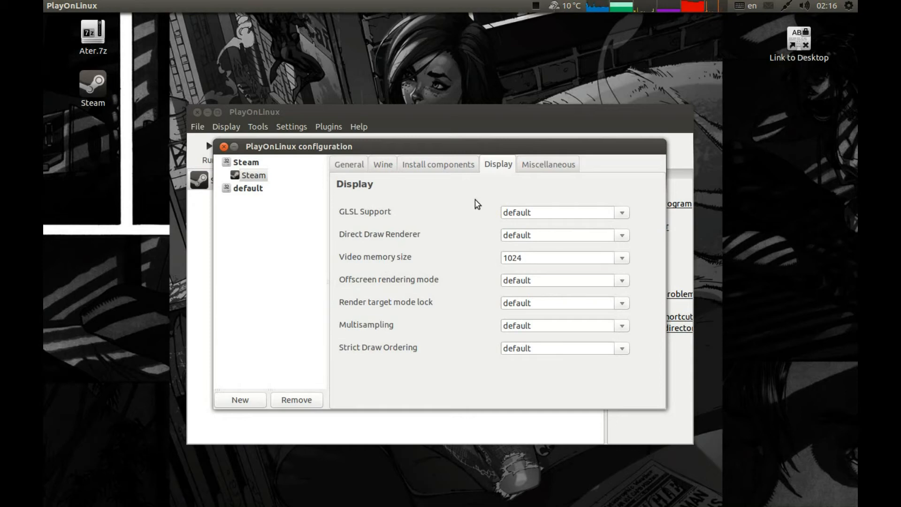
{"action": "mouse_move", "coordinate": [423, 189]}
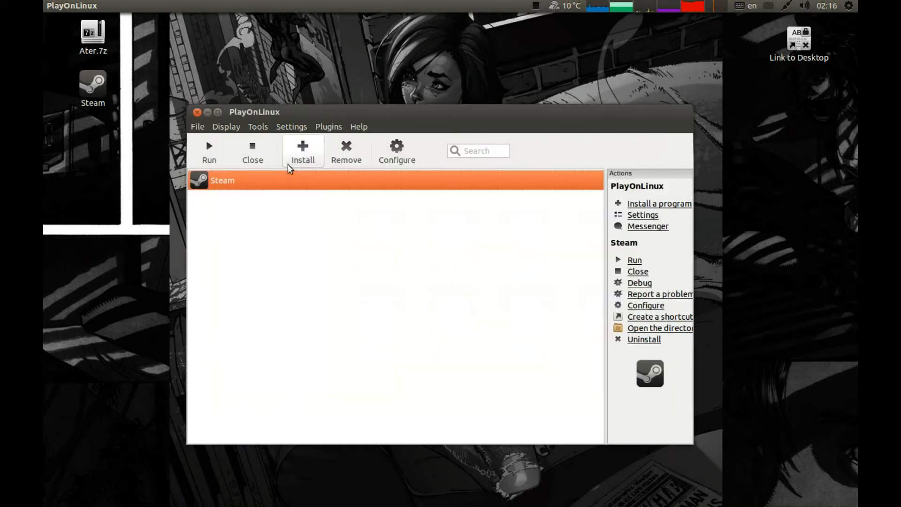
- Remove Wine 1.5.25 through Tools > Manage Wine versions, confirm, and close the manager
{"action": "left_click", "coordinate": [258, 126]}
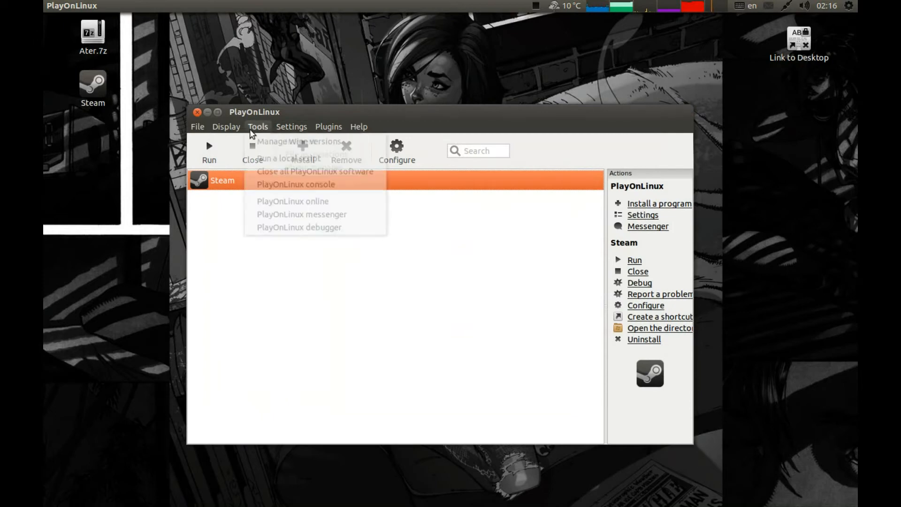
{"action": "left_click", "coordinate": [296, 141]}
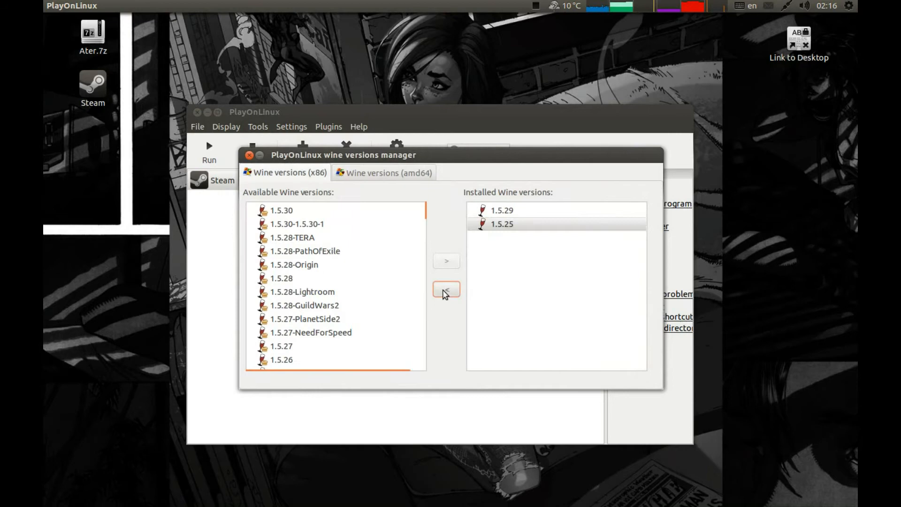
{"action": "left_click", "coordinate": [446, 289]}
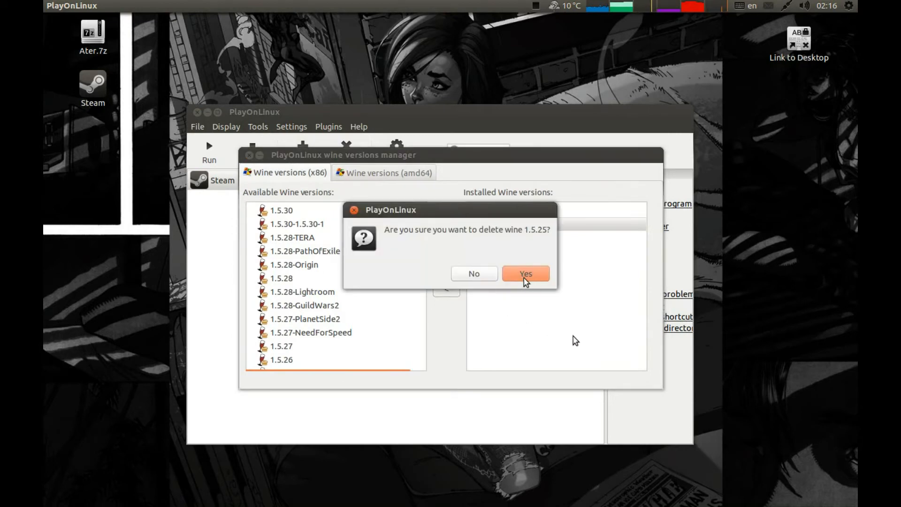
{"action": "left_click", "coordinate": [525, 273]}
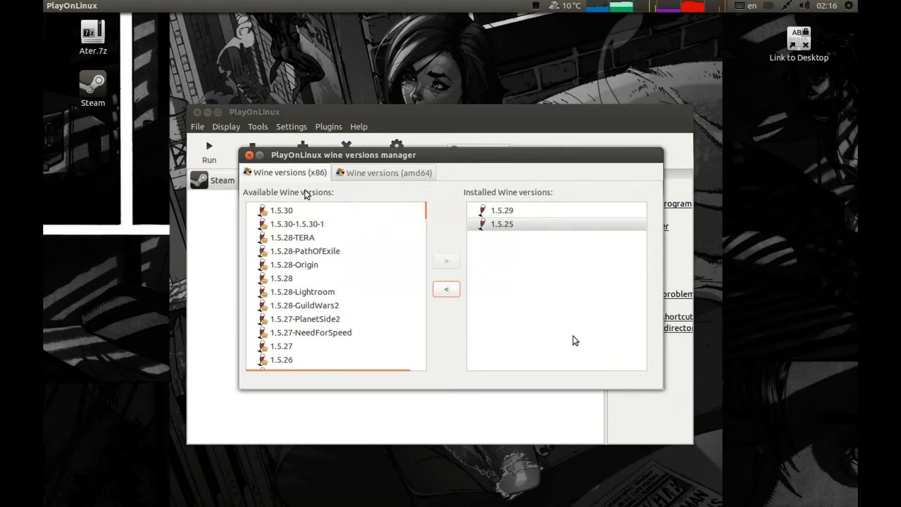
{"action": "left_click", "coordinate": [248, 155]}
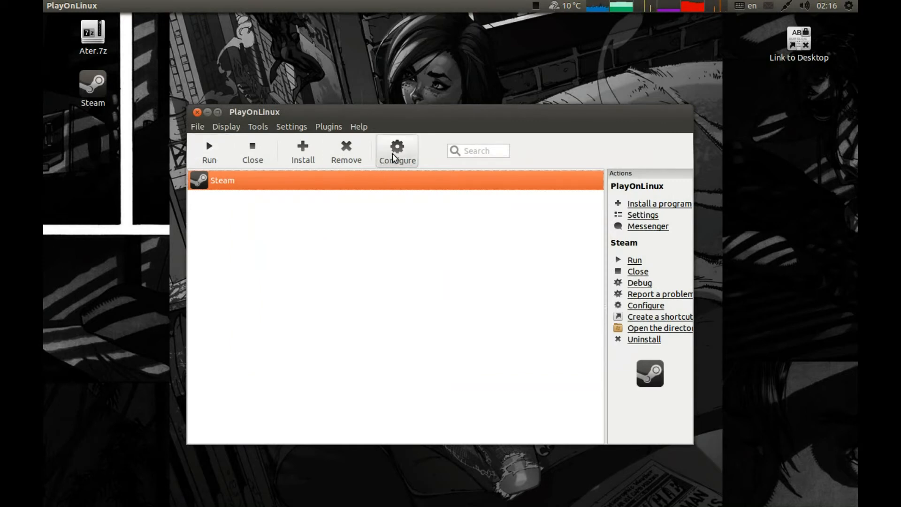
- Enable a 1280x720 virtual desktop with full-screen mouse capture in the Steam drive's winecfg
{"action": "left_click", "coordinate": [397, 148]}
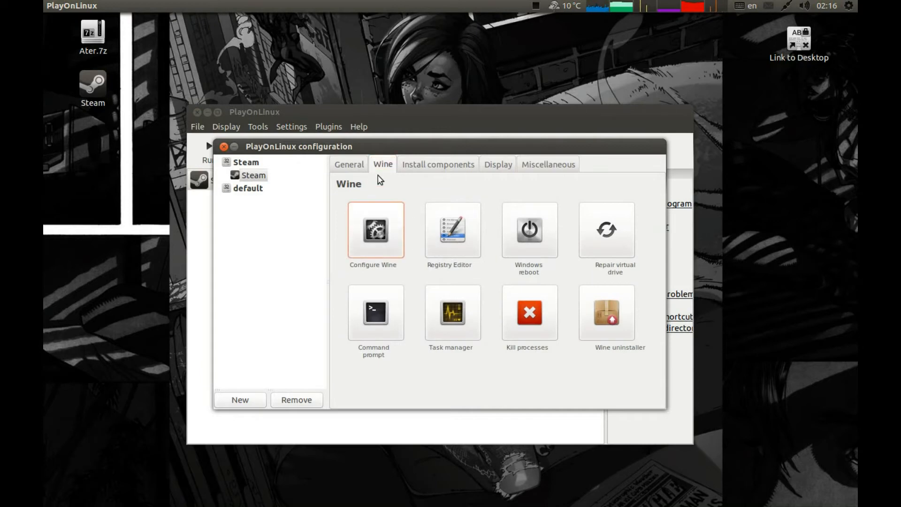
{"action": "left_click", "coordinate": [372, 229]}
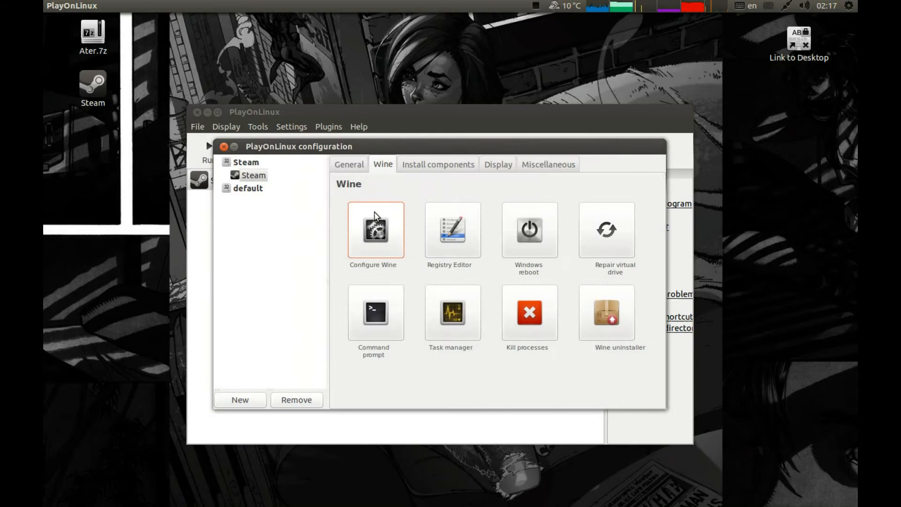
{"action": "left_click", "coordinate": [375, 229]}
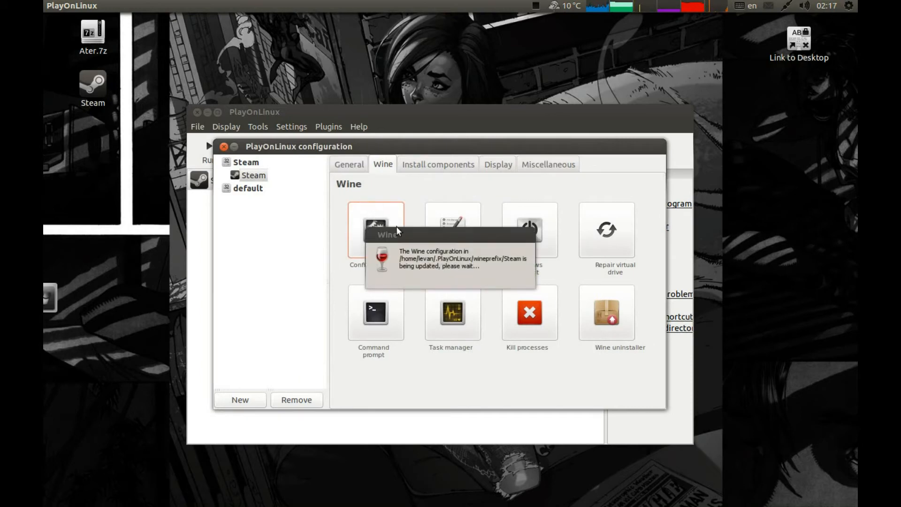
{"action": "mouse_move", "coordinate": [376, 233]}
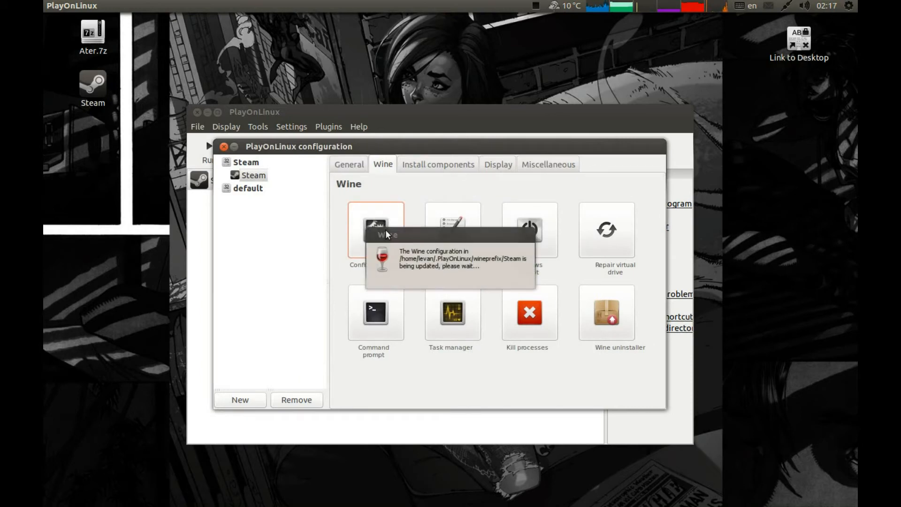
{"action": "left_click", "coordinate": [376, 229]}
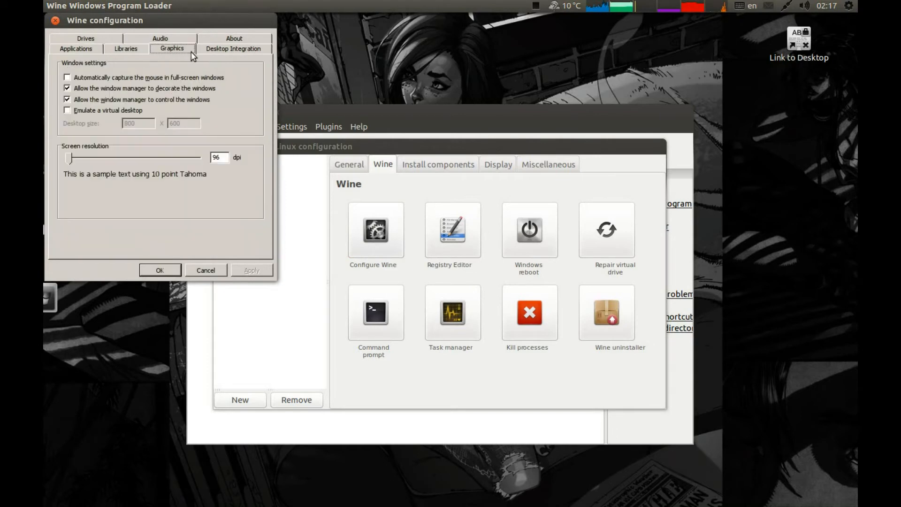
{"action": "left_click", "coordinate": [67, 110]}
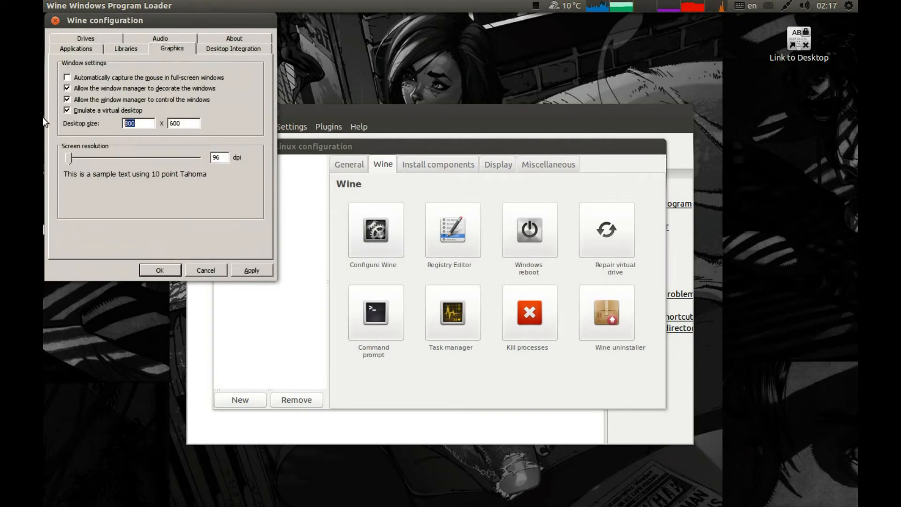
{"action": "type", "text": "128"}
{"action": "left_click", "coordinate": [183, 123]}
{"action": "type", "text": "720"}
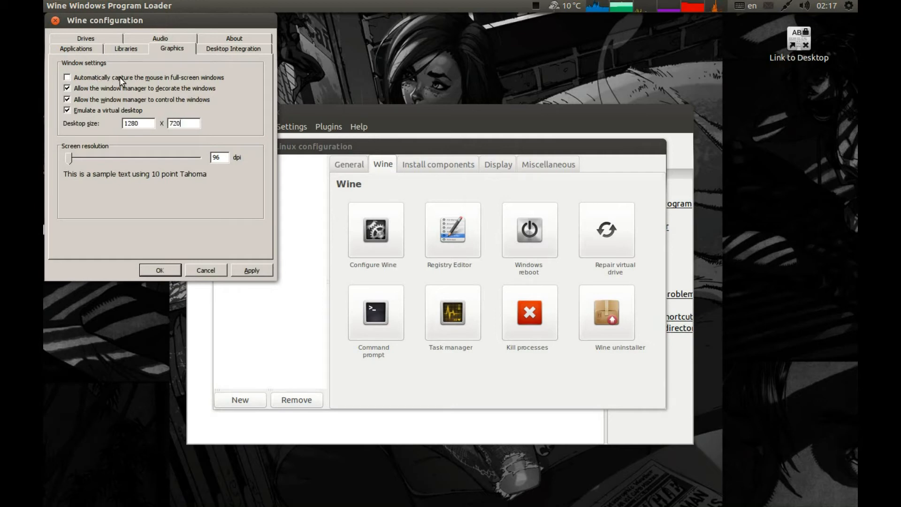
{"action": "left_click", "coordinate": [67, 77]}
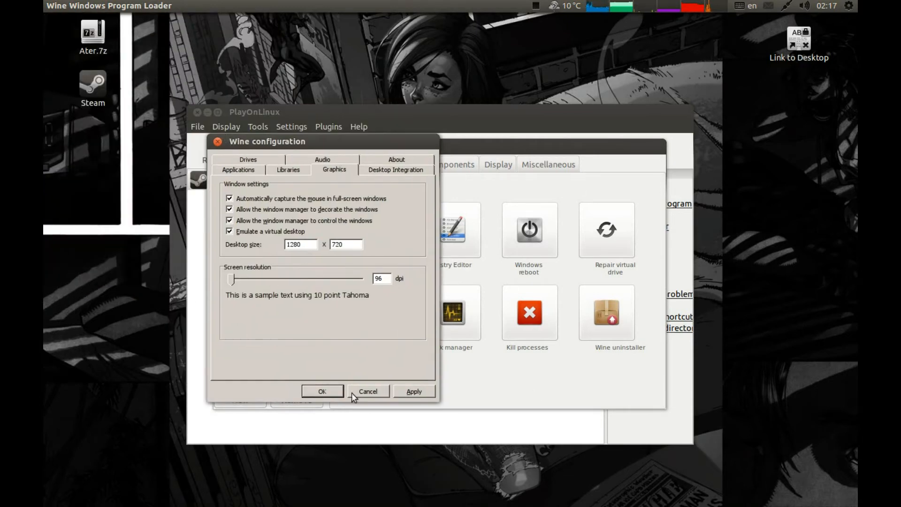
{"action": "mouse_move", "coordinate": [430, 390]}
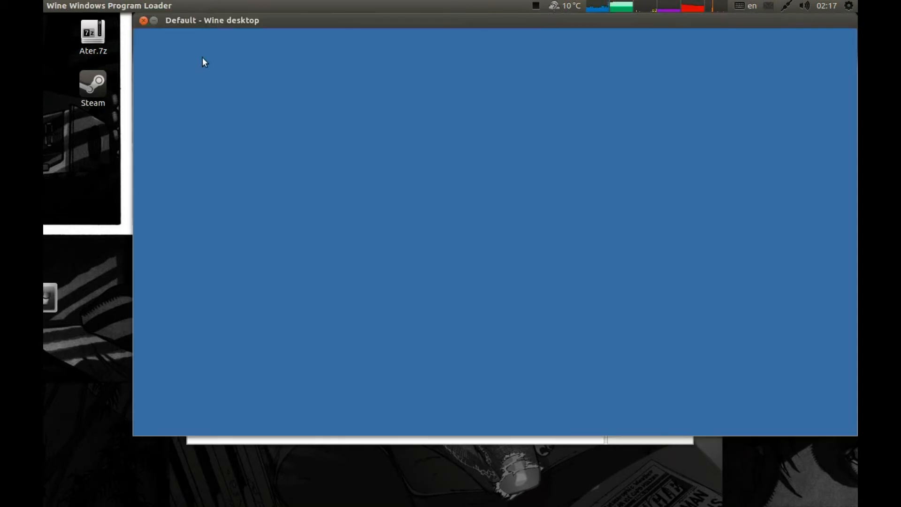
- Run Steam in the Wine desktop and let it download its update
{"action": "double_click", "coordinate": [92, 84]}
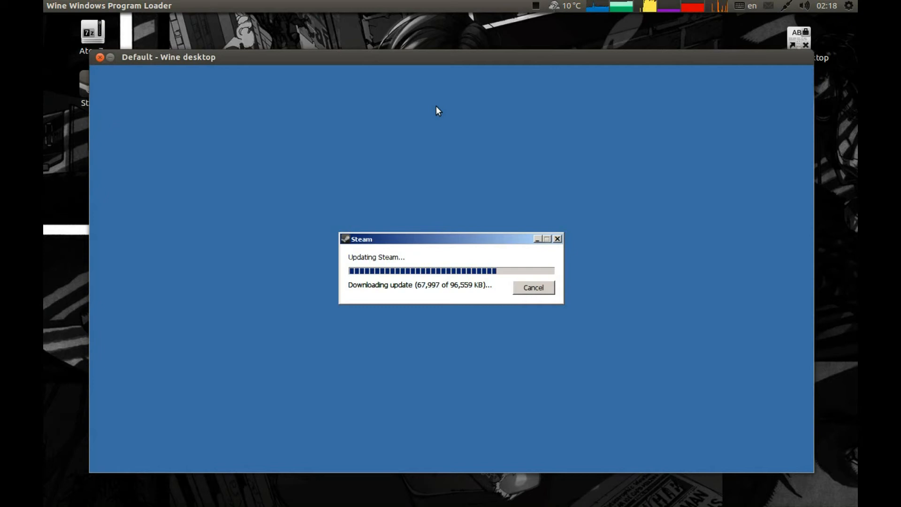
{"action": "mouse_move", "coordinate": [437, 160]}
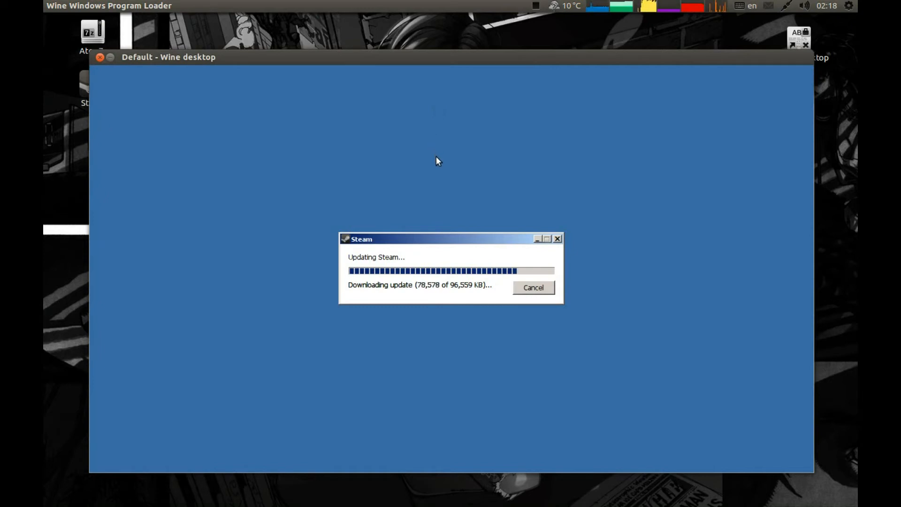
{"action": "mouse_move", "coordinate": [197, 240]}
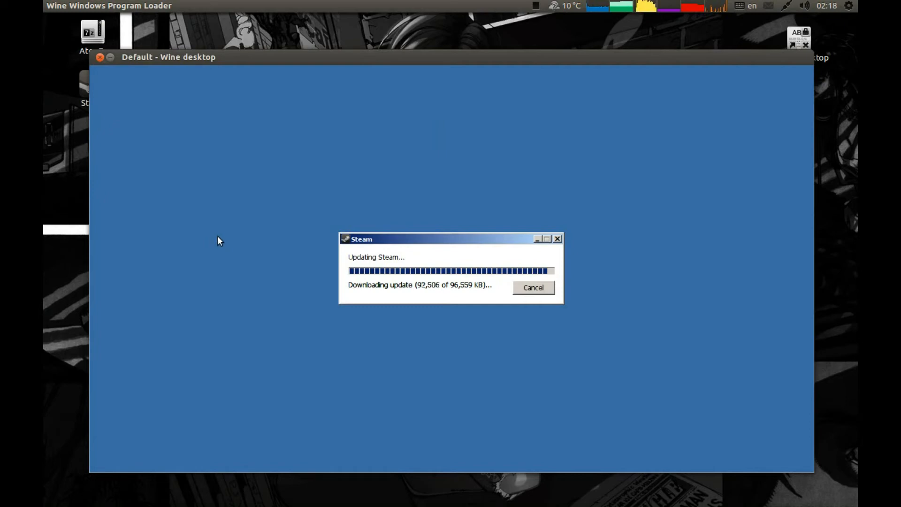
{"action": "mouse_move", "coordinate": [242, 239]}
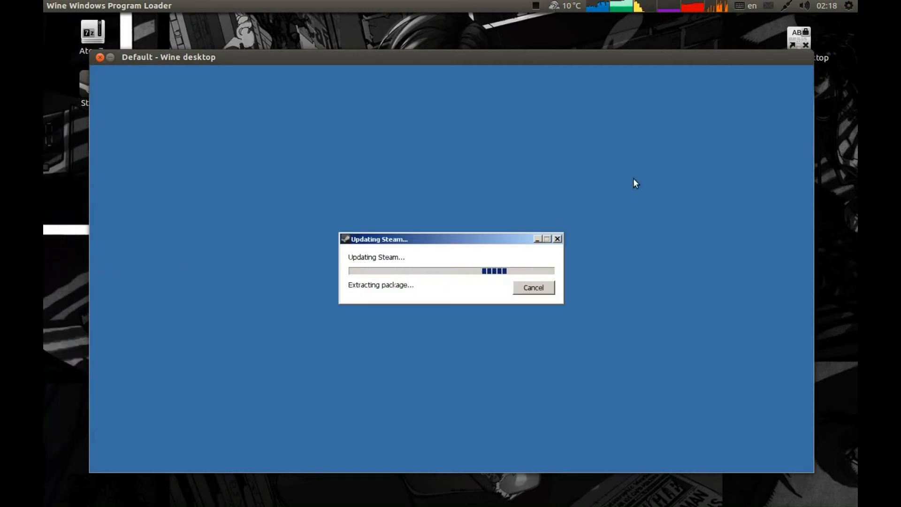
{"action": "mouse_move", "coordinate": [301, 170]}
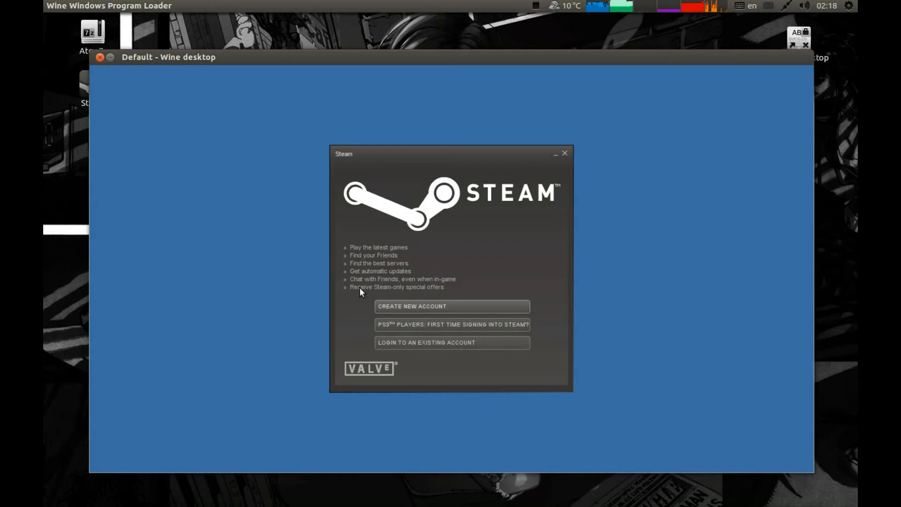
- Sign in to Steam with the existing account name and password
{"action": "left_click", "coordinate": [451, 342]}
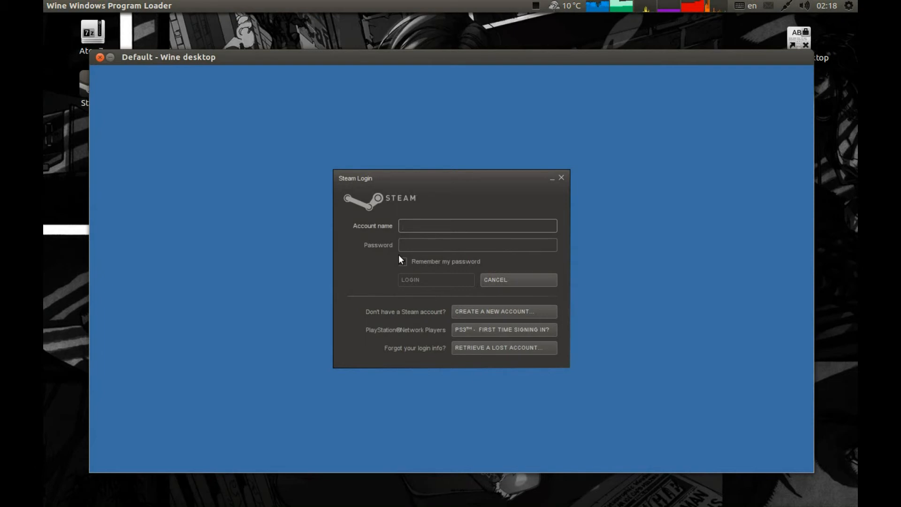
{"action": "type", "text": "levan27"}
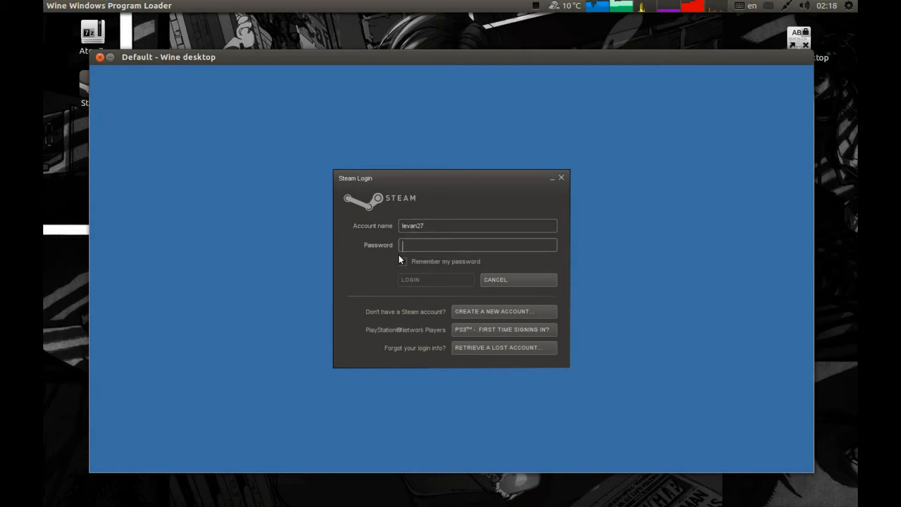
{"action": "type", "text": "******"}
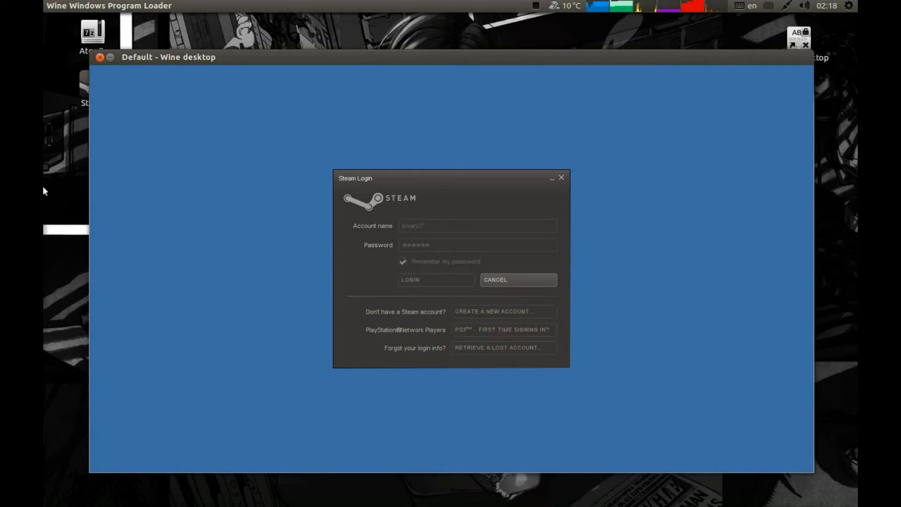
{"action": "left_click", "coordinate": [435, 279]}
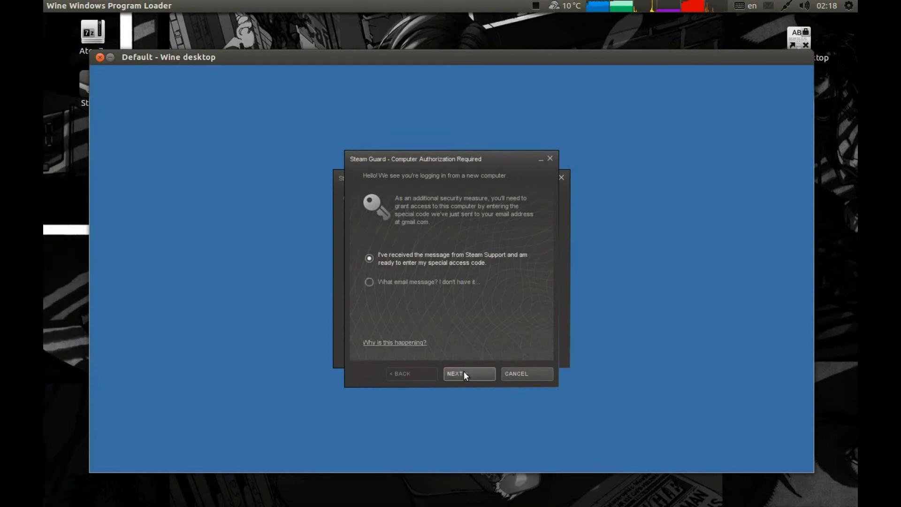
- Authorize this computer with the Steam Guard access code from email
{"action": "left_click", "coordinate": [469, 374]}
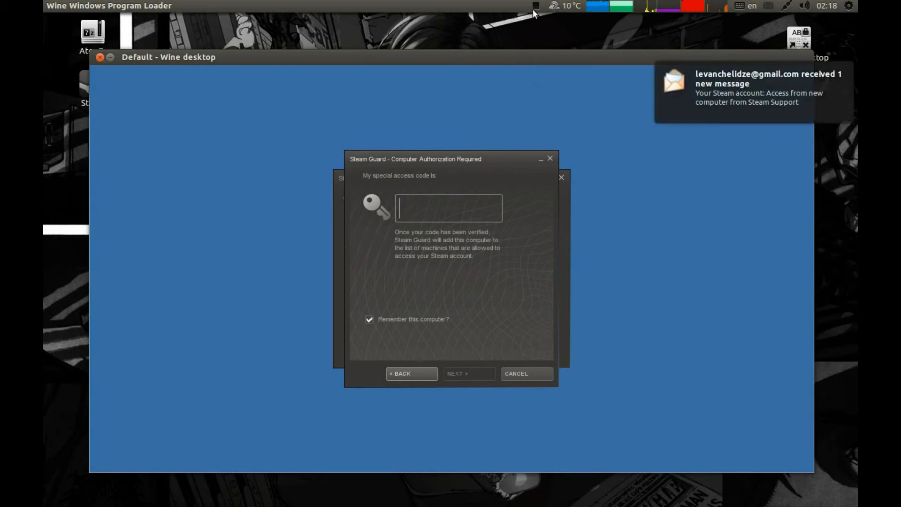
{"action": "left_click", "coordinate": [534, 7]}
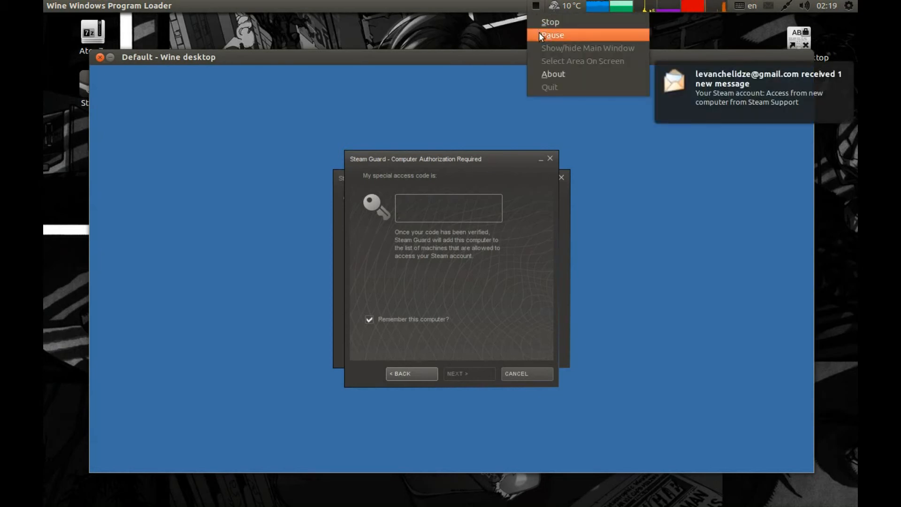
{"action": "right_click", "coordinate": [443, 208]}
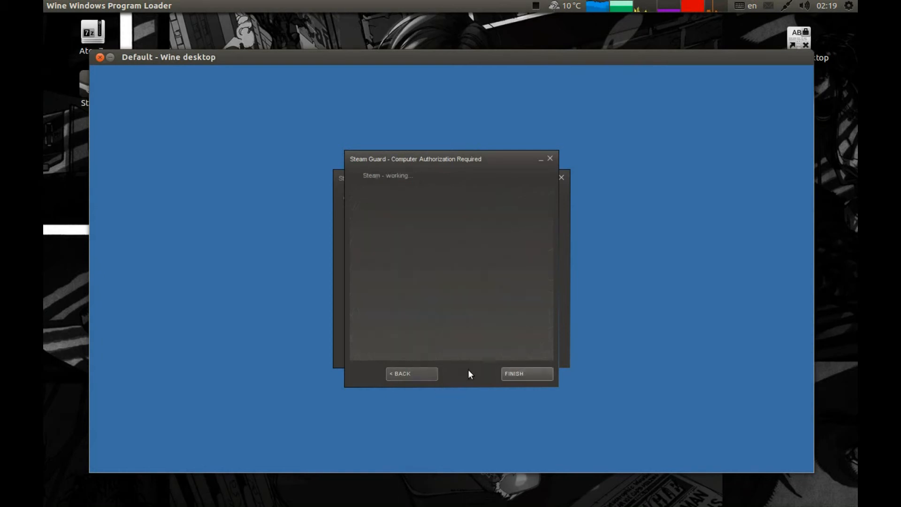
{"action": "mouse_move", "coordinate": [475, 376]}
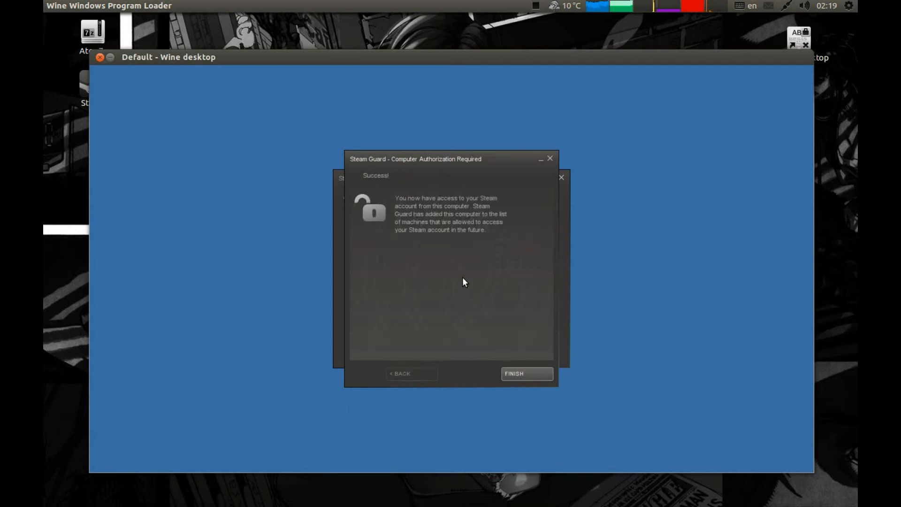
{"action": "left_click", "coordinate": [527, 373]}
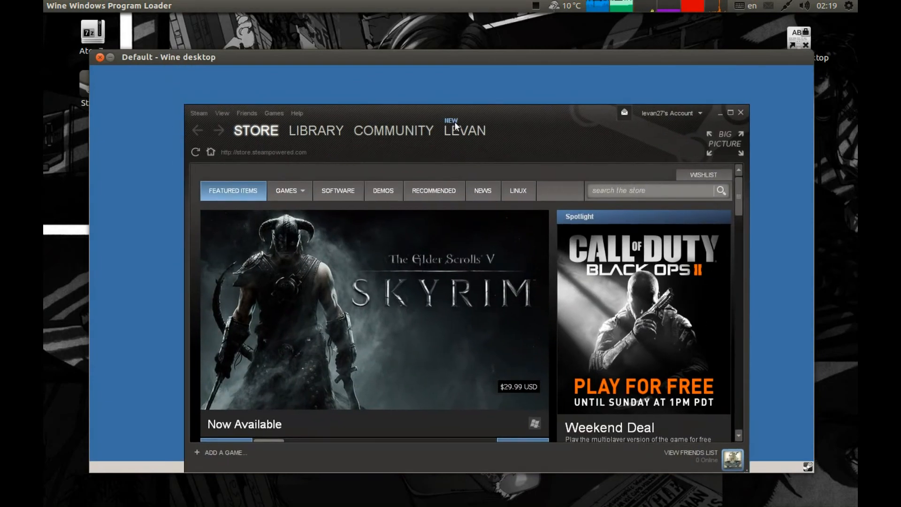
- Search the Steam store for 'air' and open the AirMech store page
{"action": "left_click", "coordinate": [393, 130]}
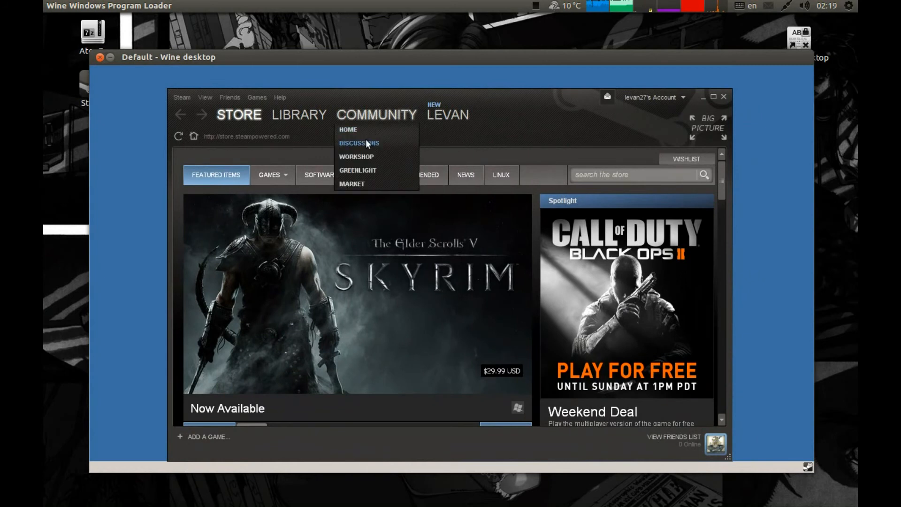
{"action": "left_click", "coordinate": [238, 114]}
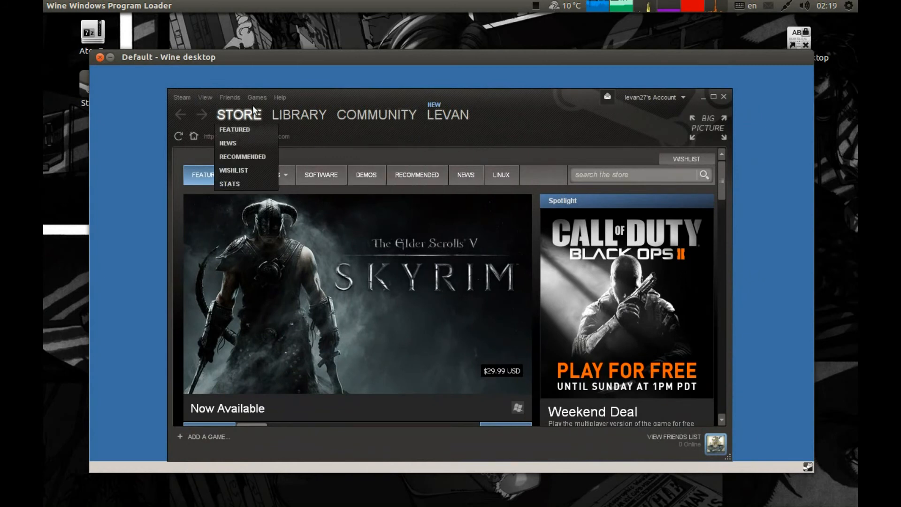
{"action": "mouse_move", "coordinate": [208, 101]}
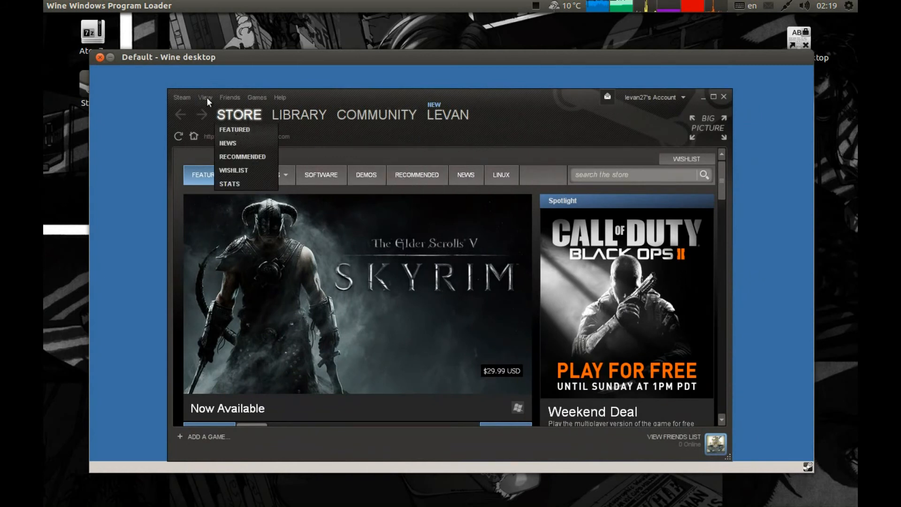
{"action": "left_click", "coordinate": [256, 97]}
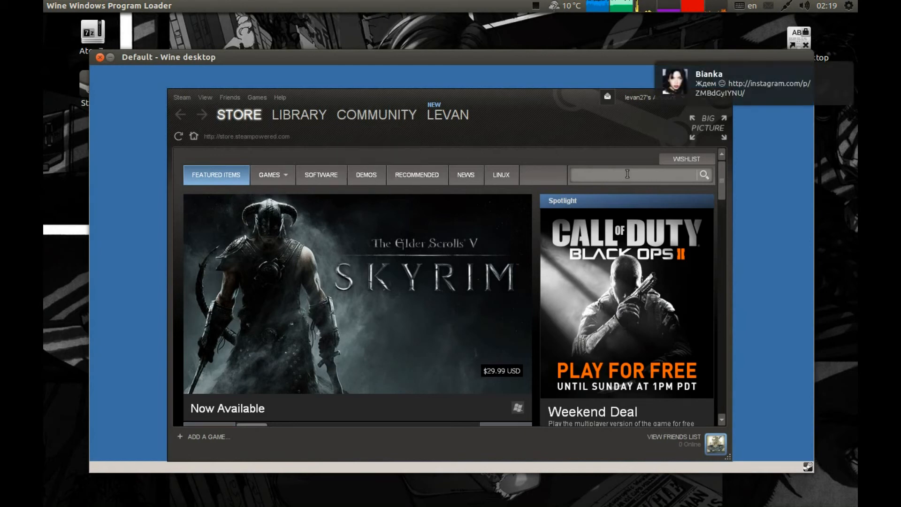
{"action": "type", "text": "airme"}
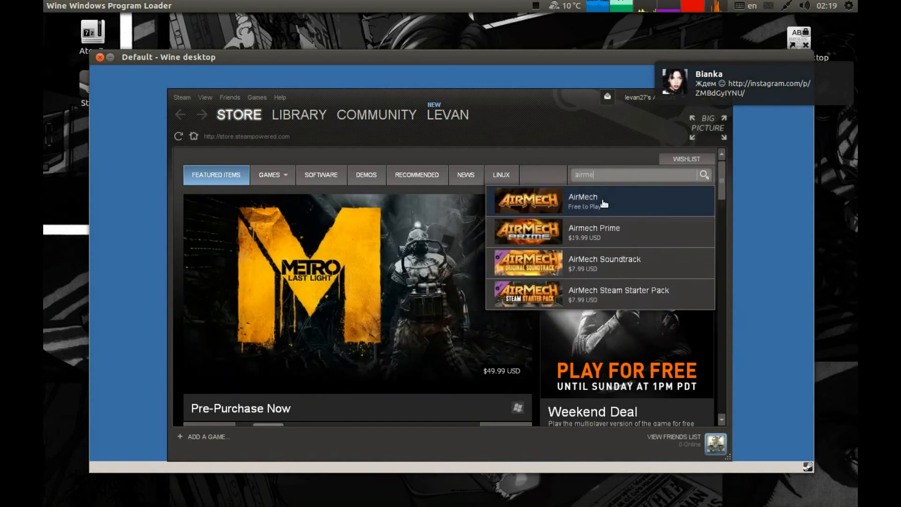
{"action": "left_click", "coordinate": [596, 200]}
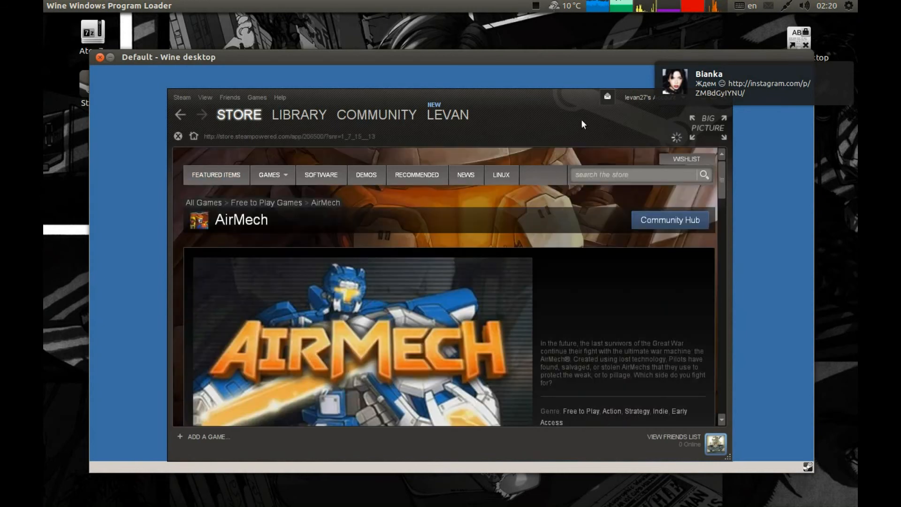
- Install the free AirMech game through the install dialog
{"action": "scroll", "scroll_direction": "down", "scroll_amount": 3}
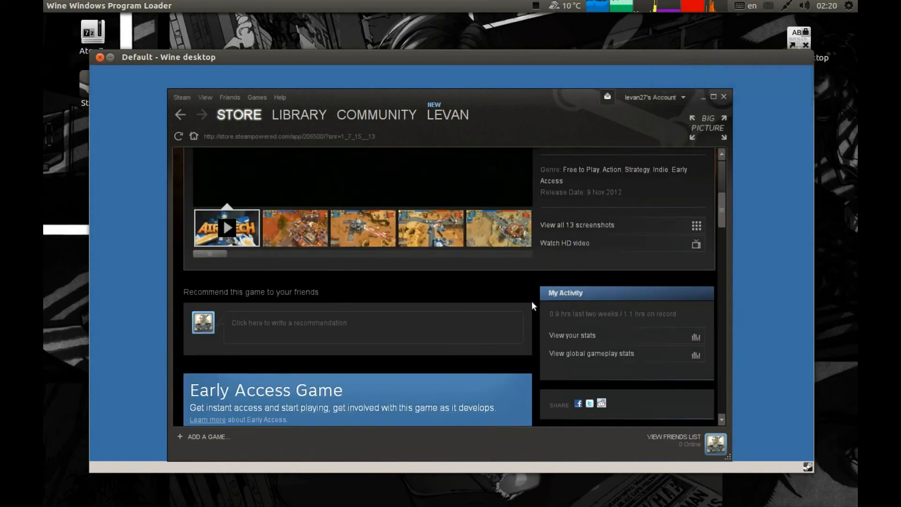
{"action": "scroll", "scroll_direction": "down", "scroll_amount": 3}
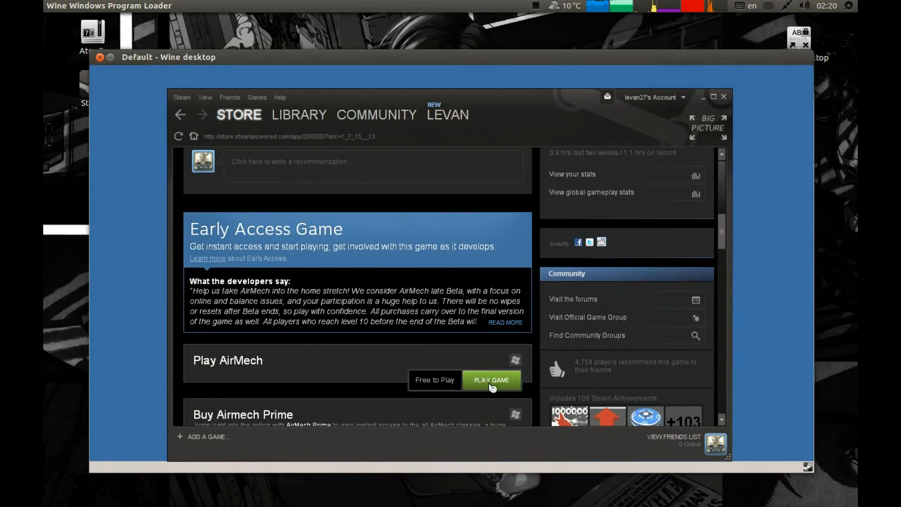
{"action": "left_click", "coordinate": [491, 380]}
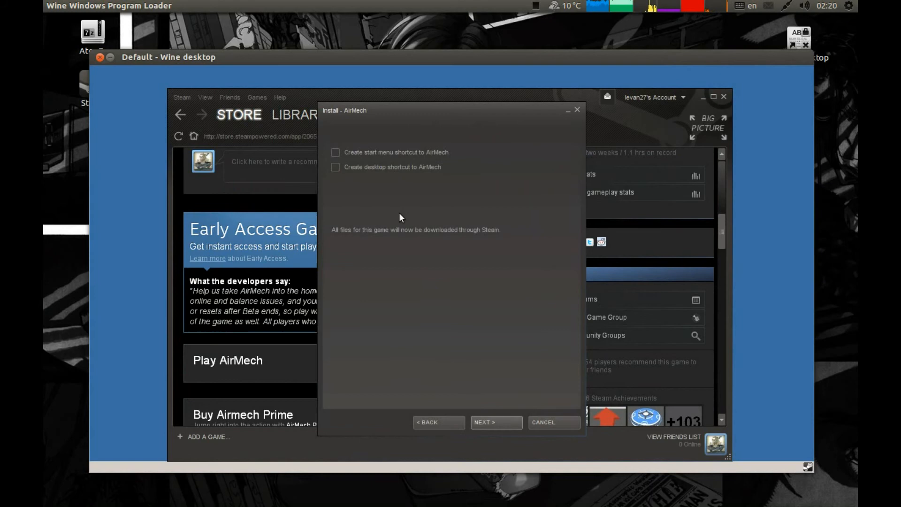
{"action": "left_click", "coordinate": [496, 421]}
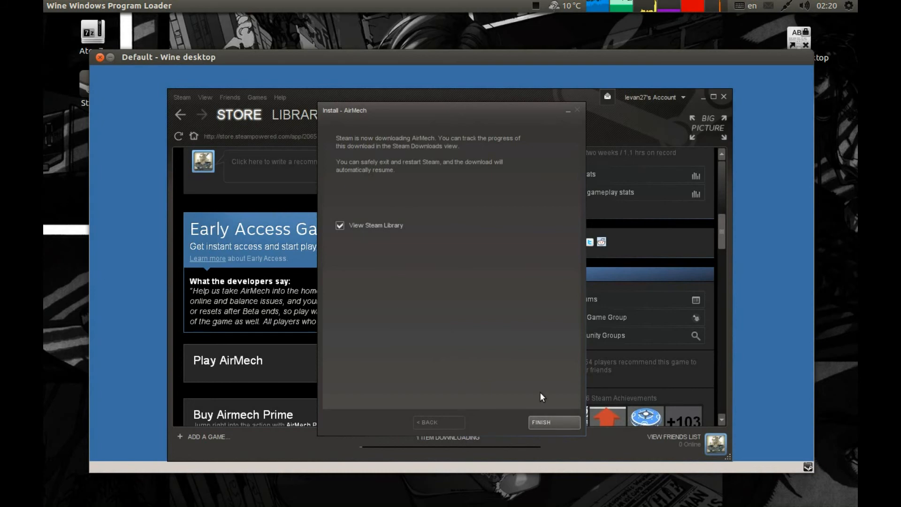
{"action": "left_click", "coordinate": [554, 422]}
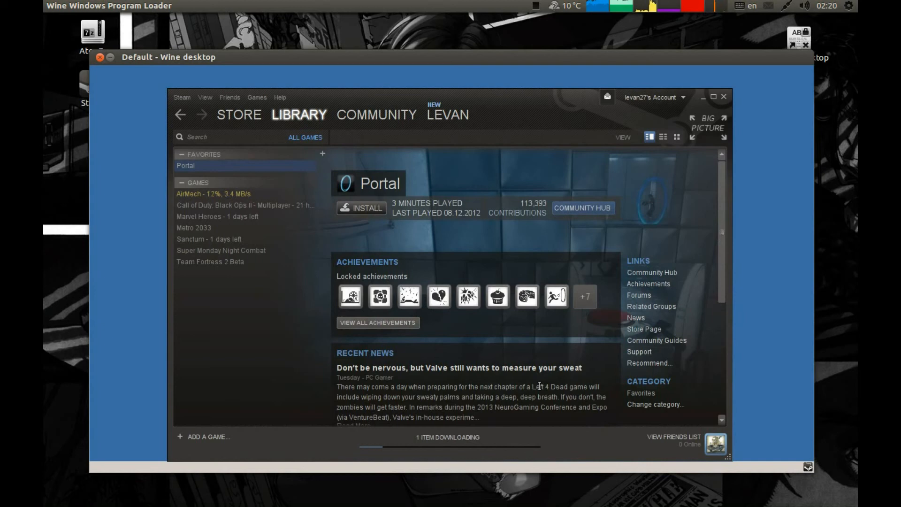
- Open AirMech's game page in the Steam Library while it downloads
{"action": "left_click", "coordinate": [447, 114]}
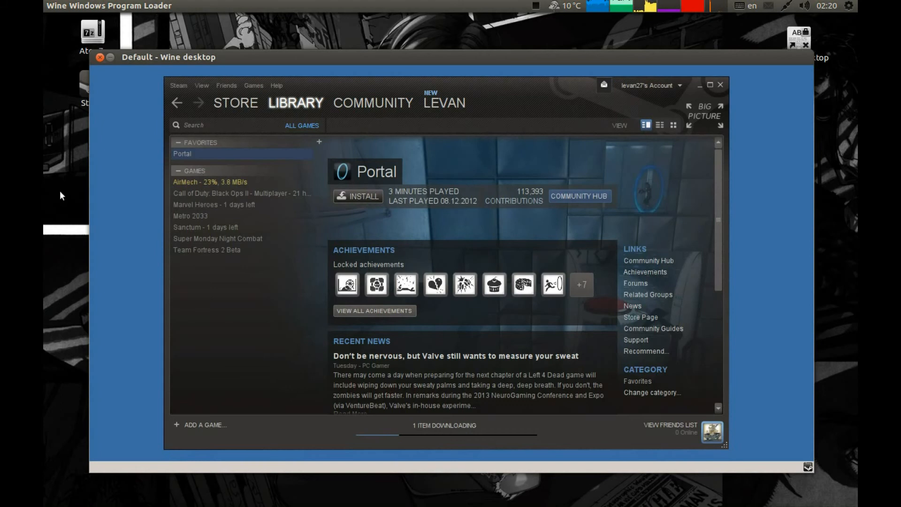
{"action": "left_click", "coordinate": [60, 264]}
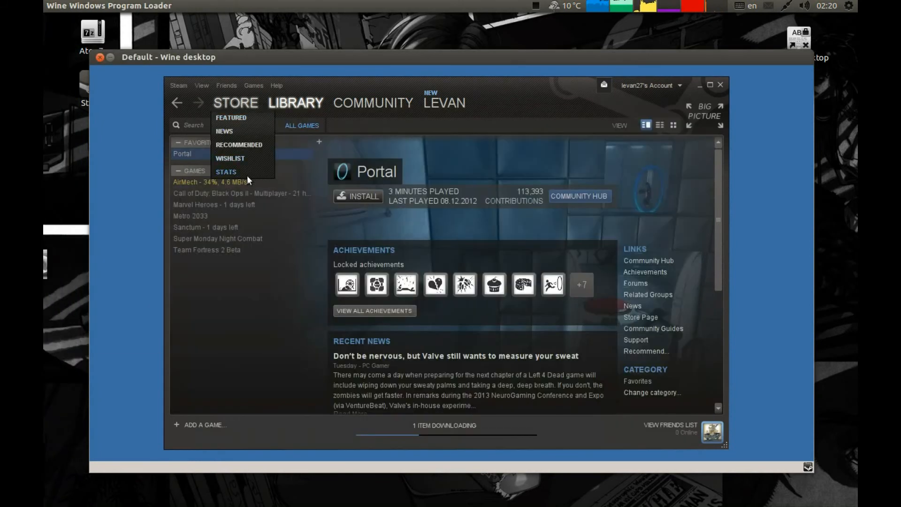
{"action": "left_click", "coordinate": [209, 181]}
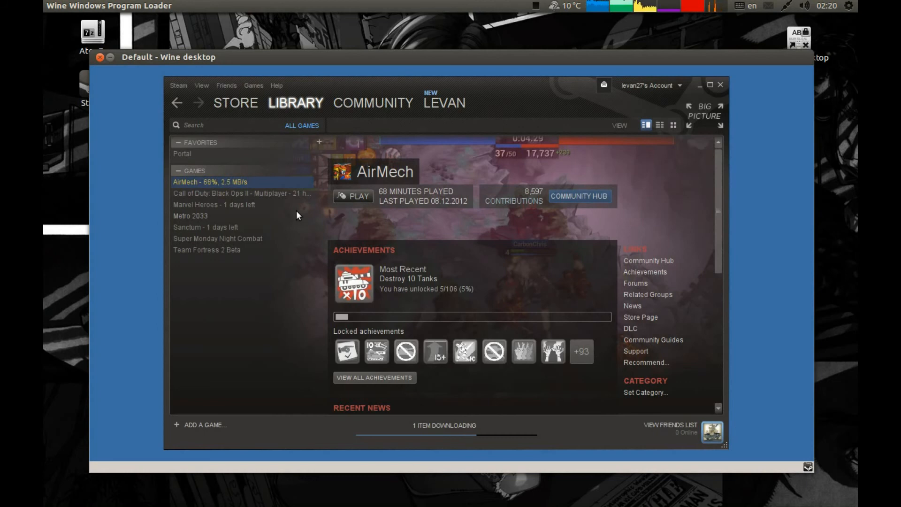
{"action": "mouse_move", "coordinate": [282, 191]}
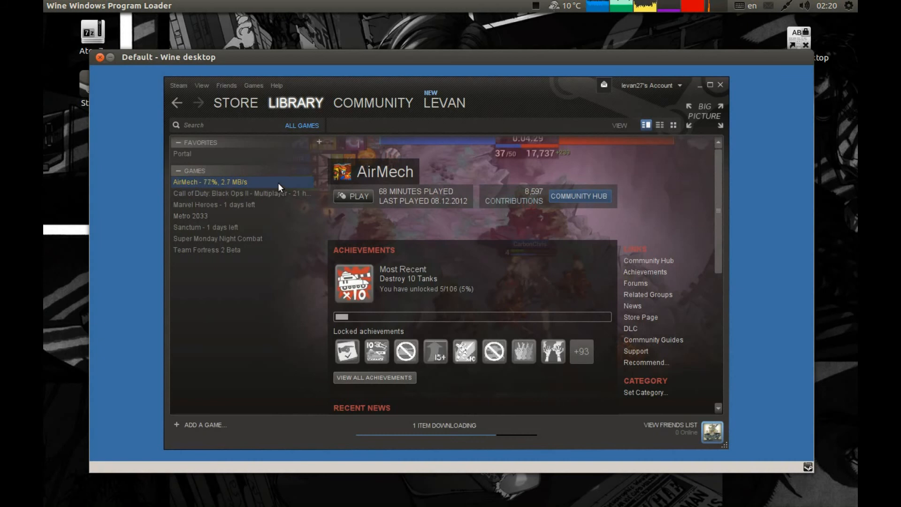
{"action": "mouse_move", "coordinate": [291, 186]}
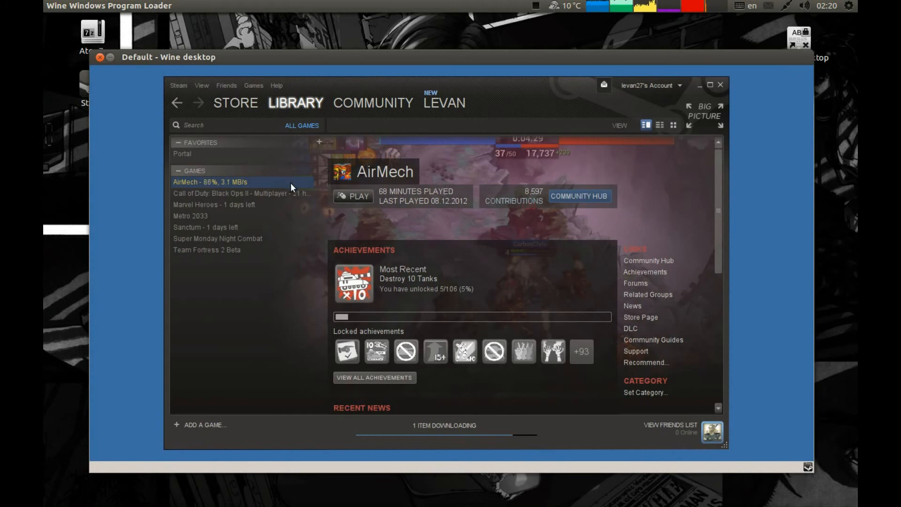
{"action": "mouse_move", "coordinate": [268, 191]}
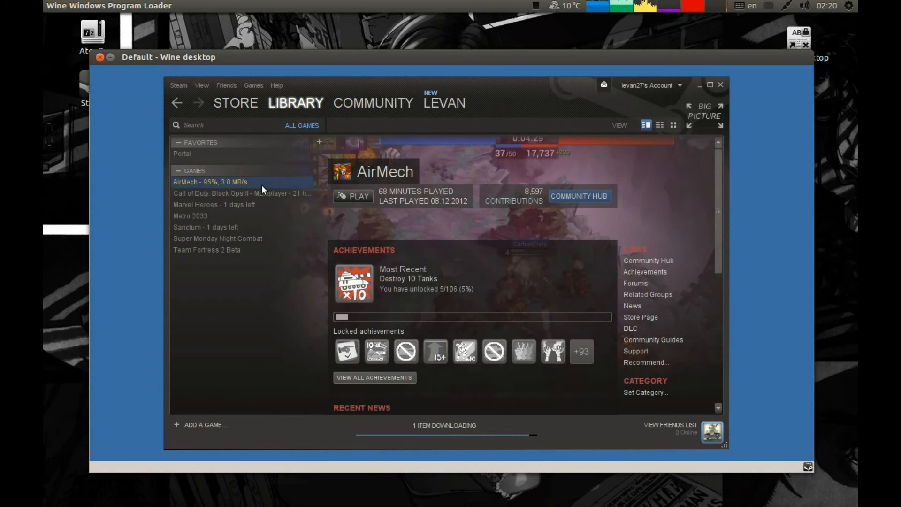
{"action": "mouse_move", "coordinate": [259, 206]}
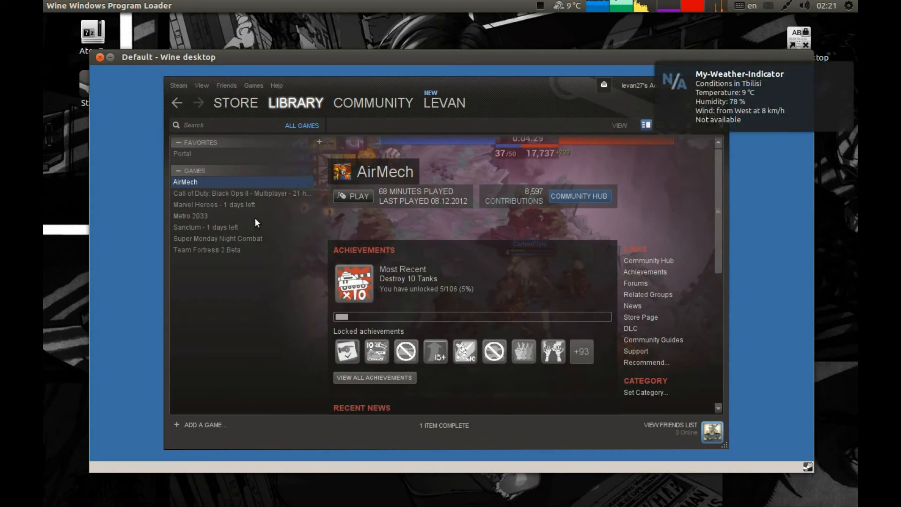
{"action": "mouse_move", "coordinate": [83, 228]}
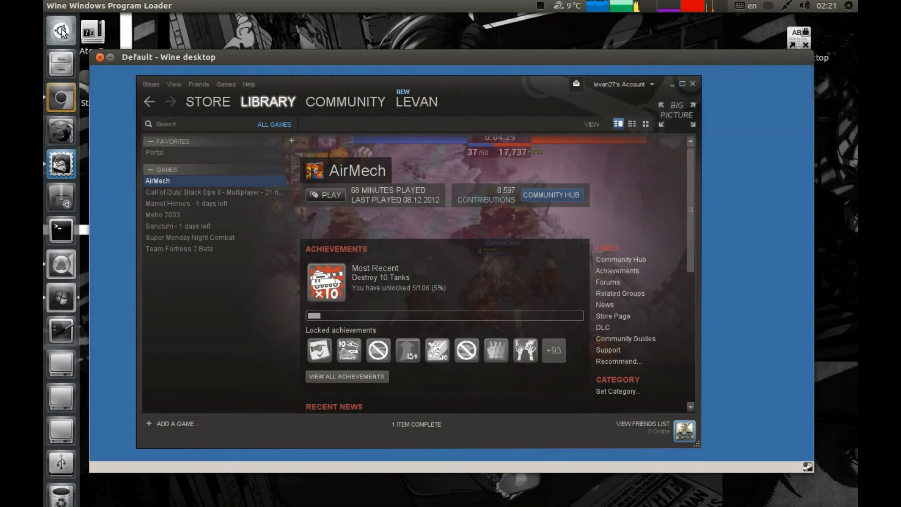
- Search the Dash for 'play', then 'puls', to find PulseAudio Volume Control
{"action": "type", "text": "play"}
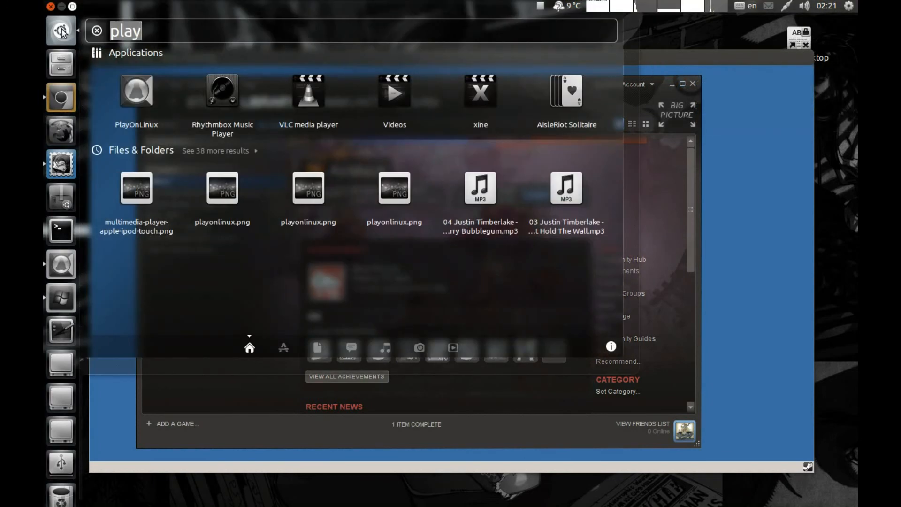
{"action": "type", "text": "puls"}
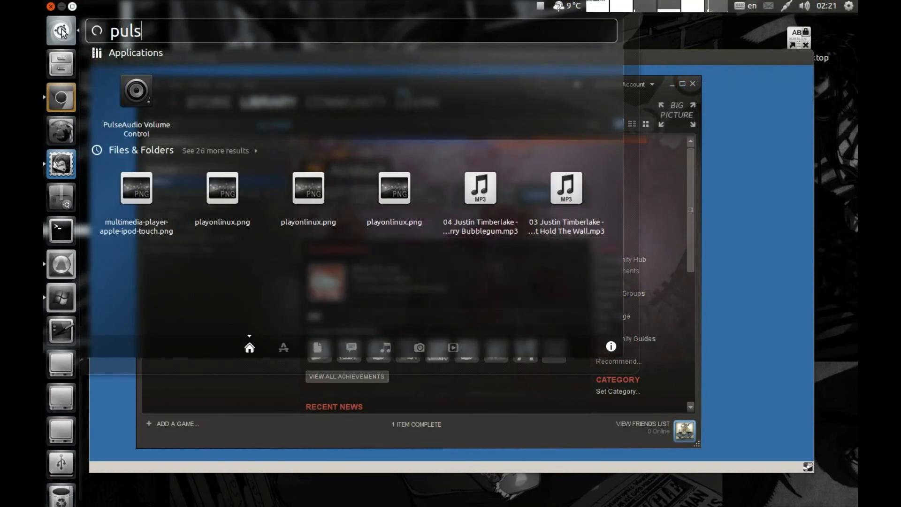